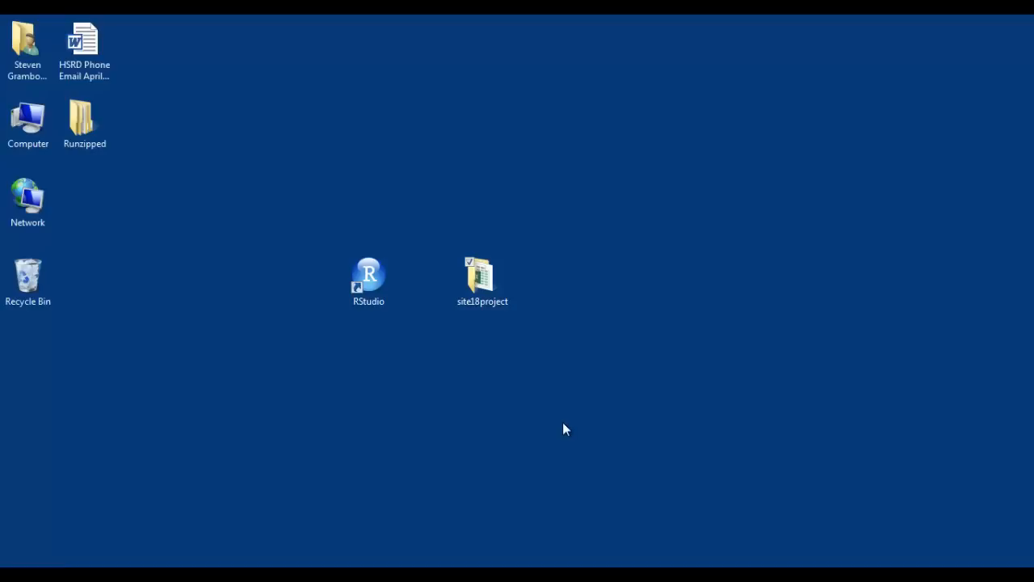
mouse_move(562, 414)
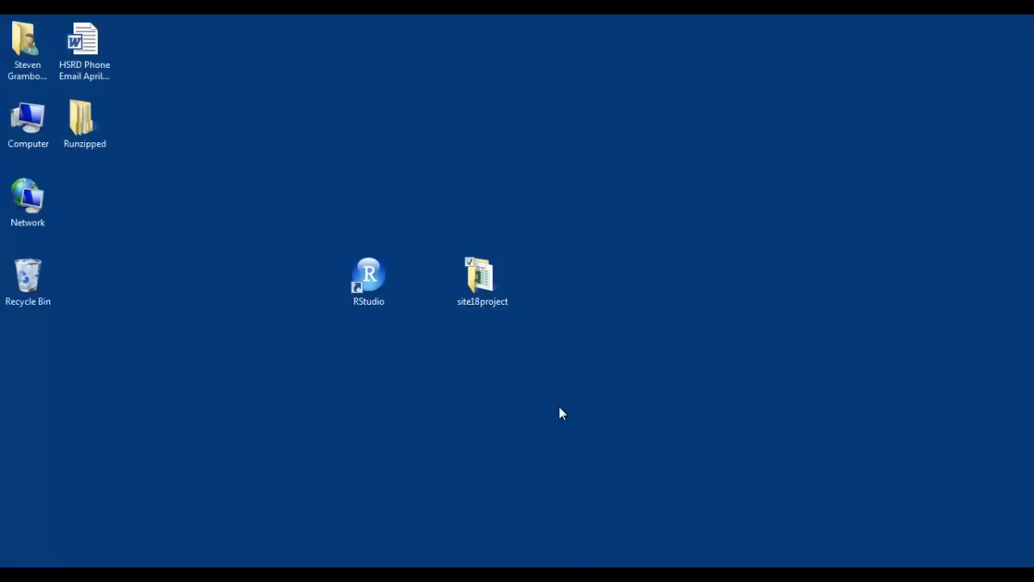
- Open site18.xlsx in Excel from the site18project folder on the desktop
click(481, 281)
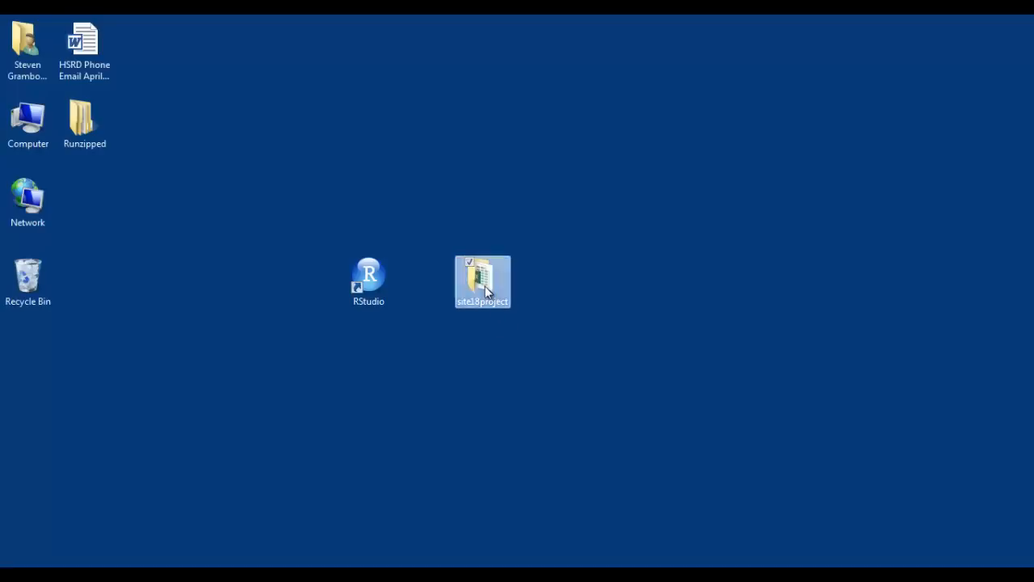
double_click(481, 281)
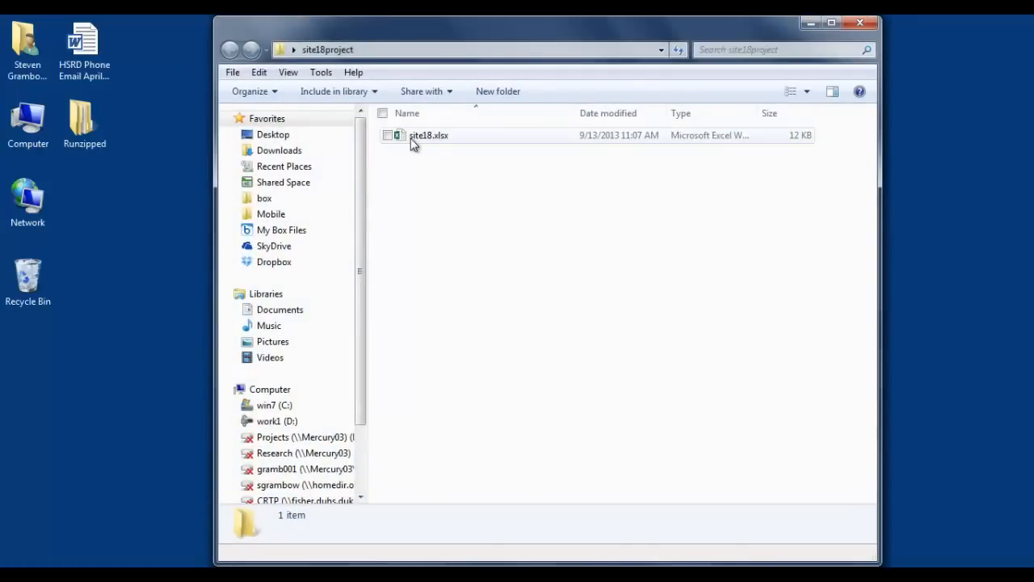
double_click(428, 136)
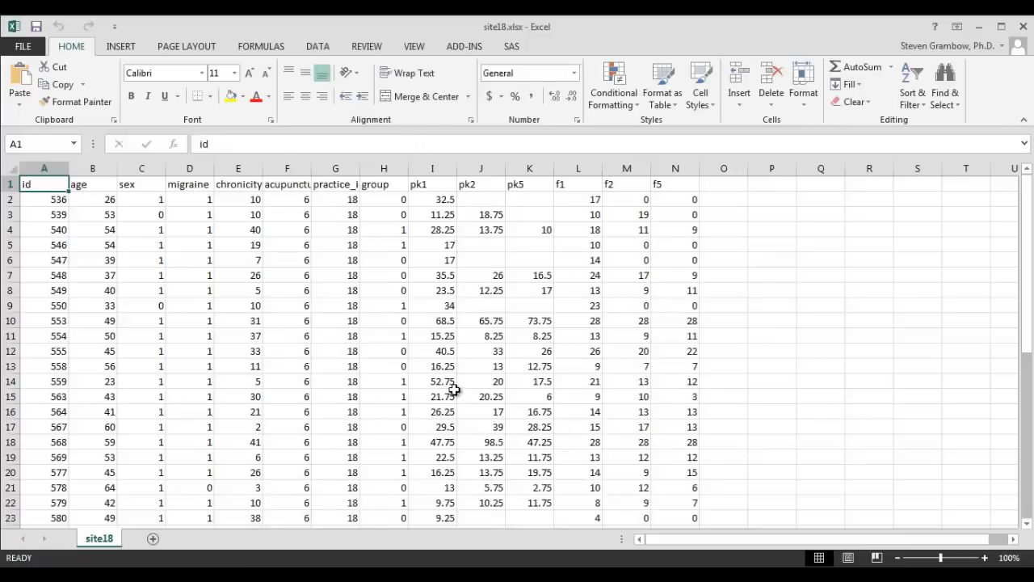
mouse_move(488, 409)
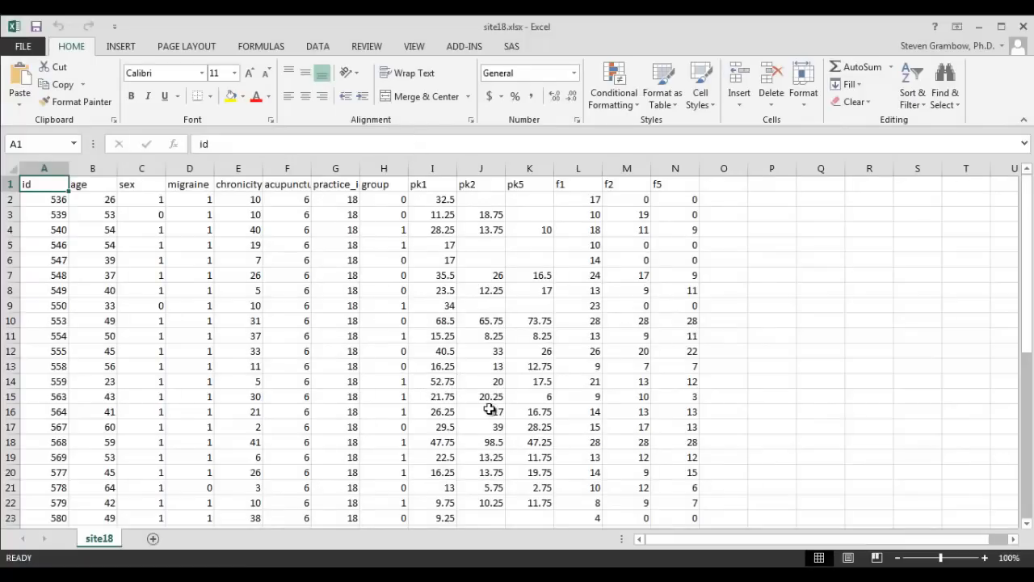
mouse_move(255, 96)
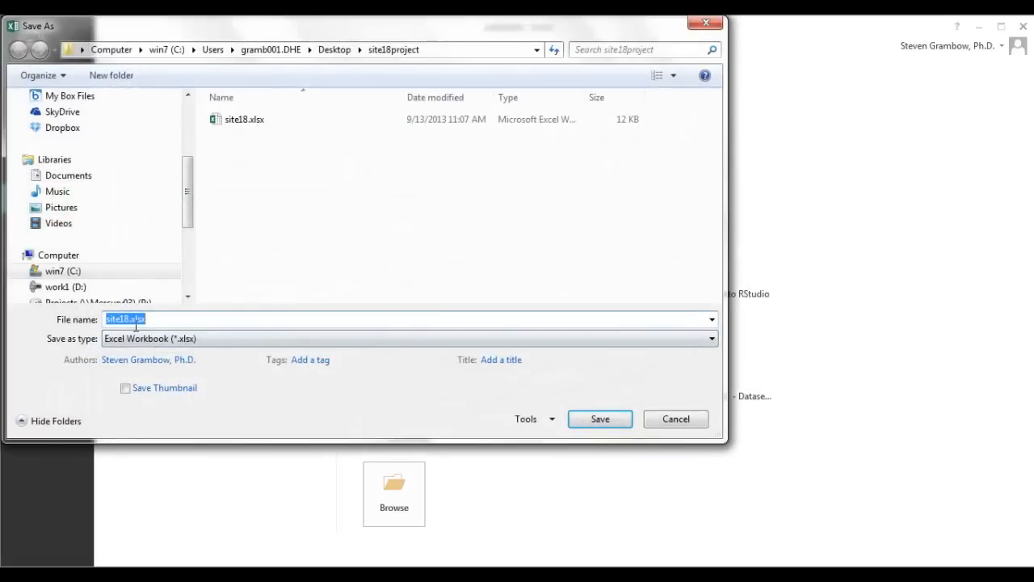
- Save the workbook as site18.csv in CSV (Comma delimited) format, keeping that format, and close Excel
click(709, 337)
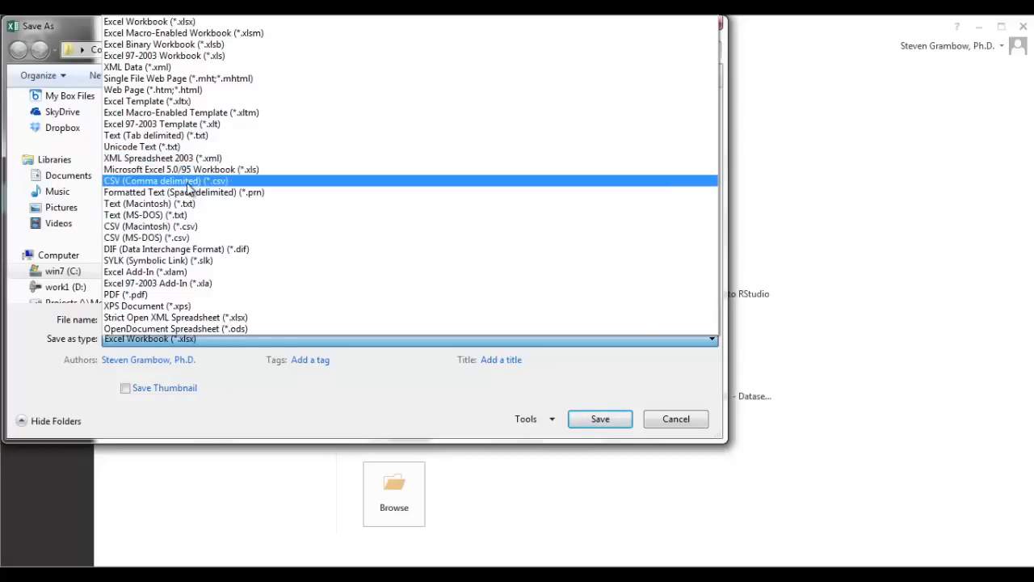
click(165, 181)
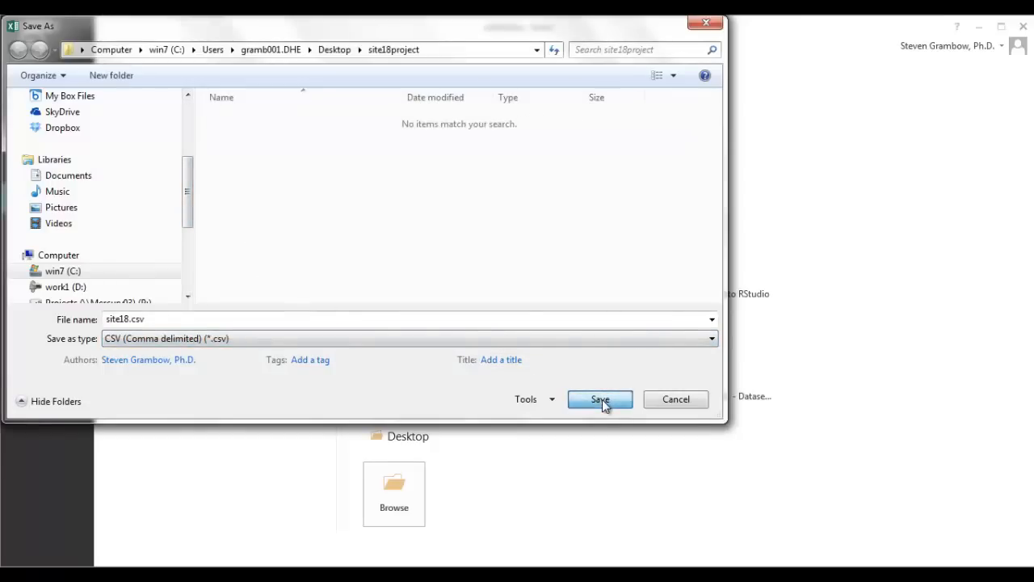
click(599, 399)
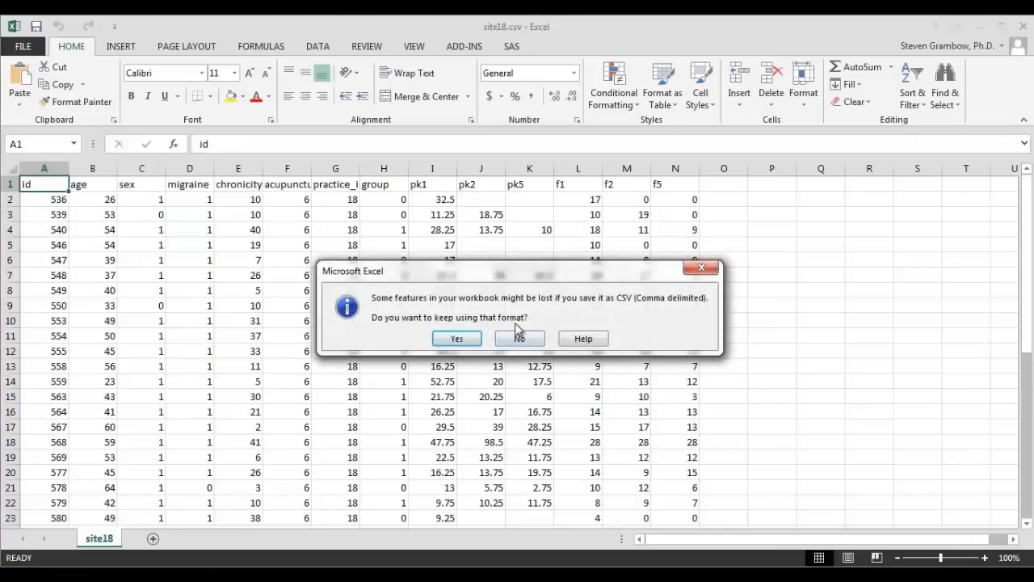
mouse_move(372, 314)
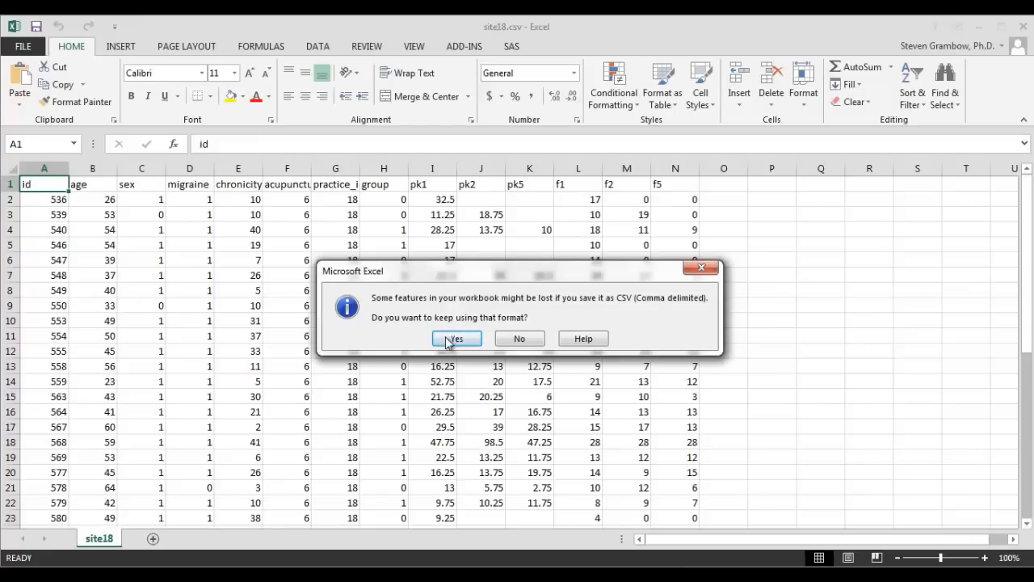
click(456, 337)
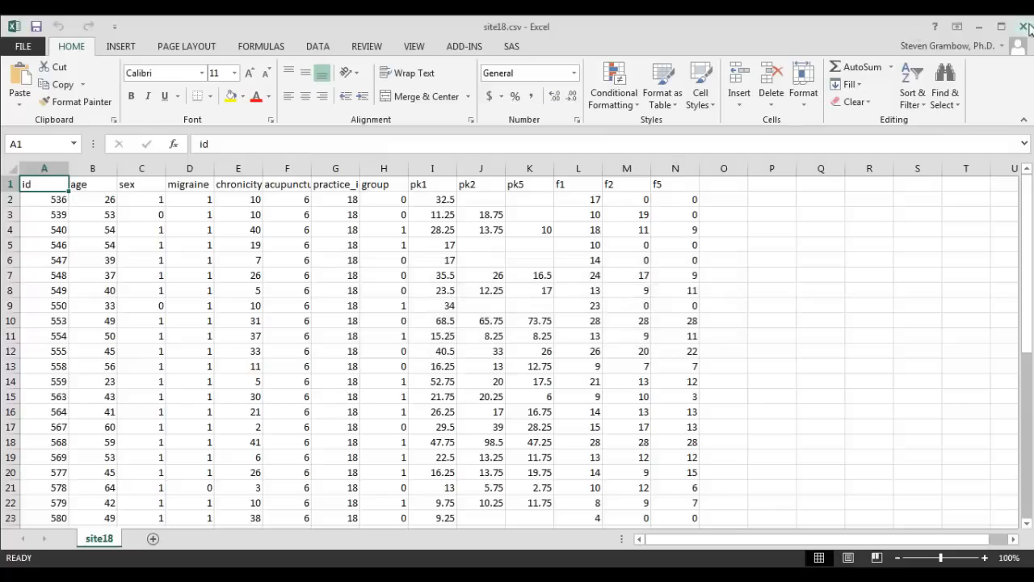
click(1025, 26)
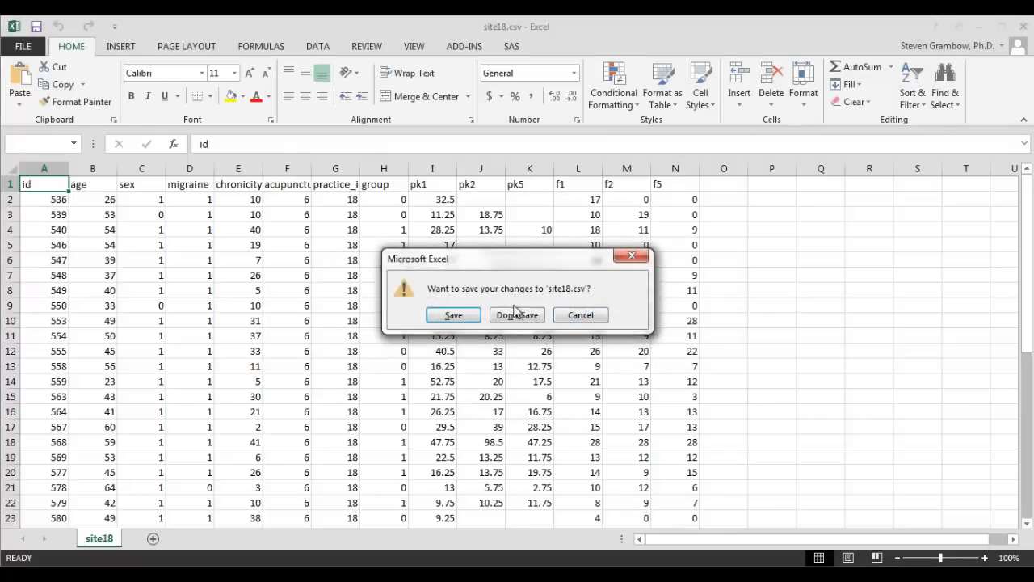
- Dismiss Excel's save prompt with Don't Save, leaving site18.csv beside site18.xlsx
click(517, 313)
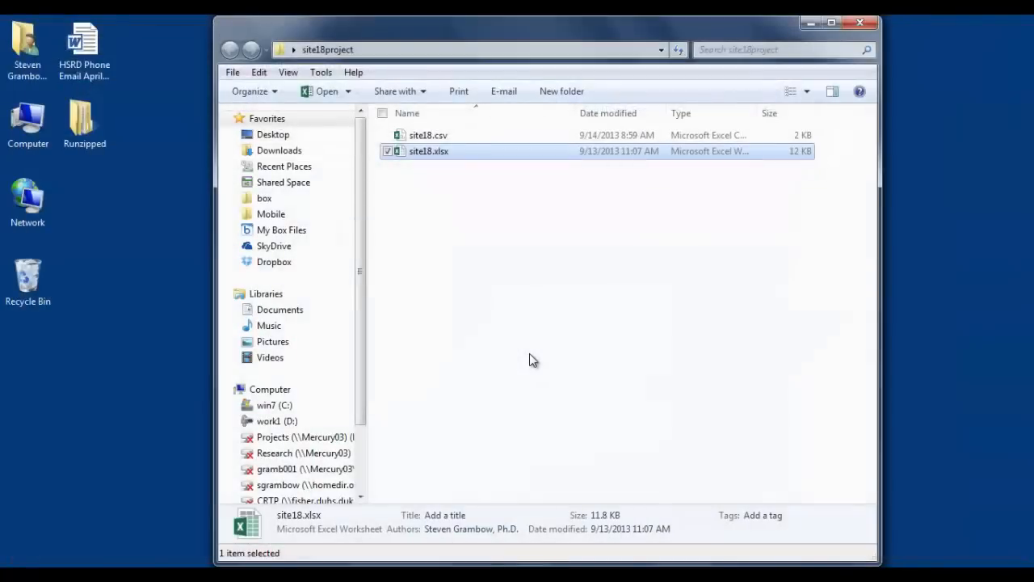
mouse_move(509, 303)
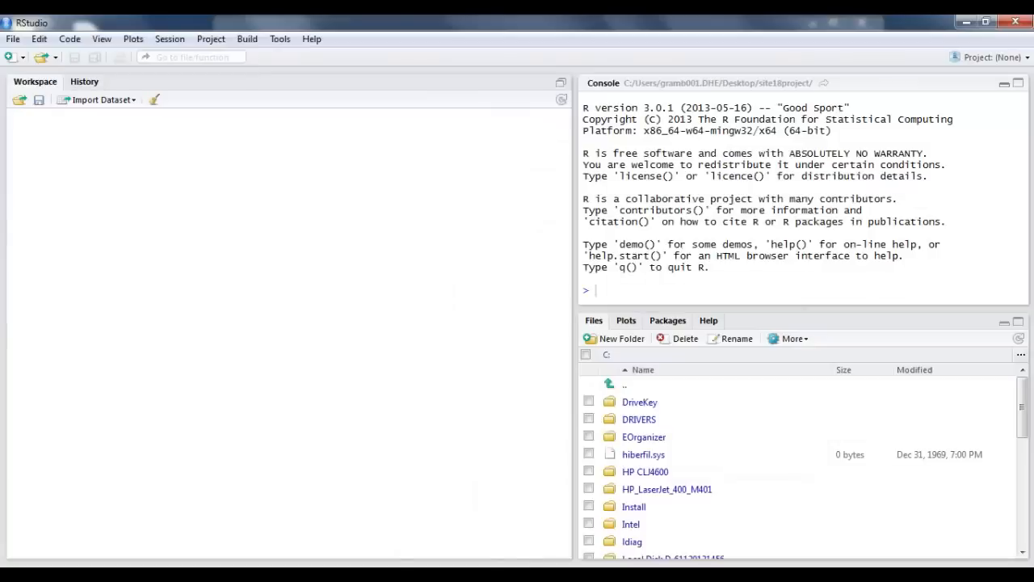
mouse_move(414, 436)
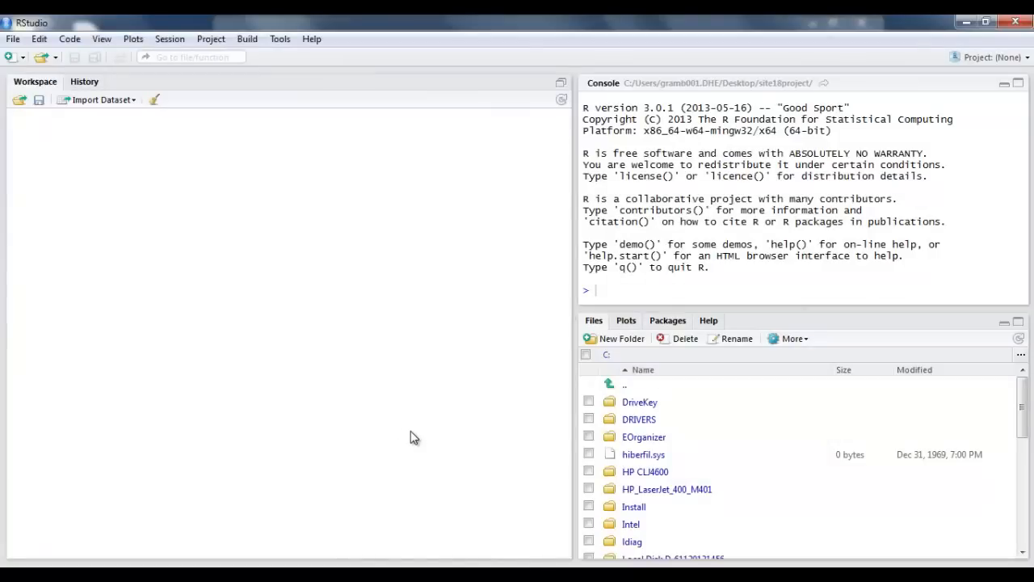
mouse_move(595, 144)
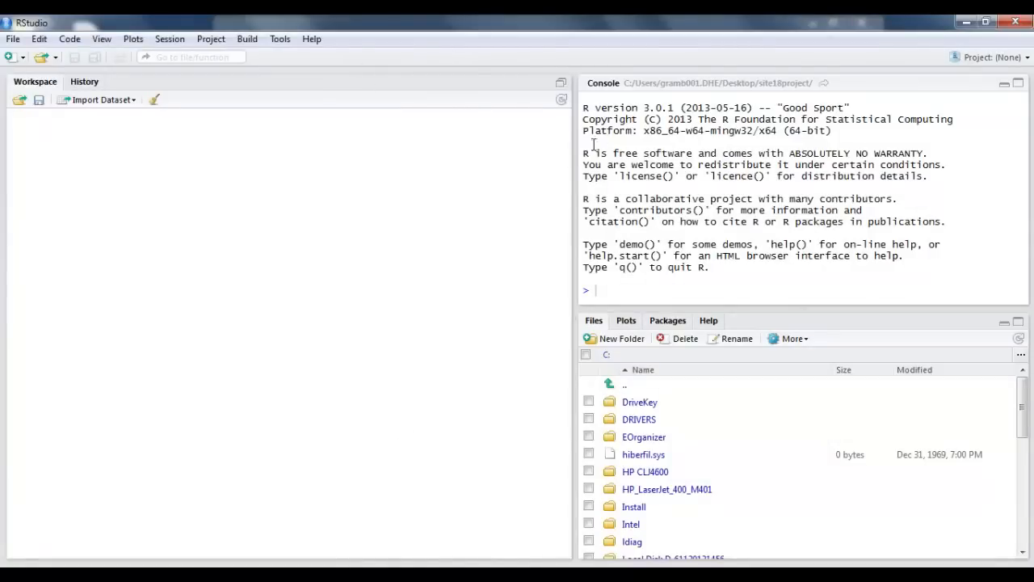
mouse_move(575, 320)
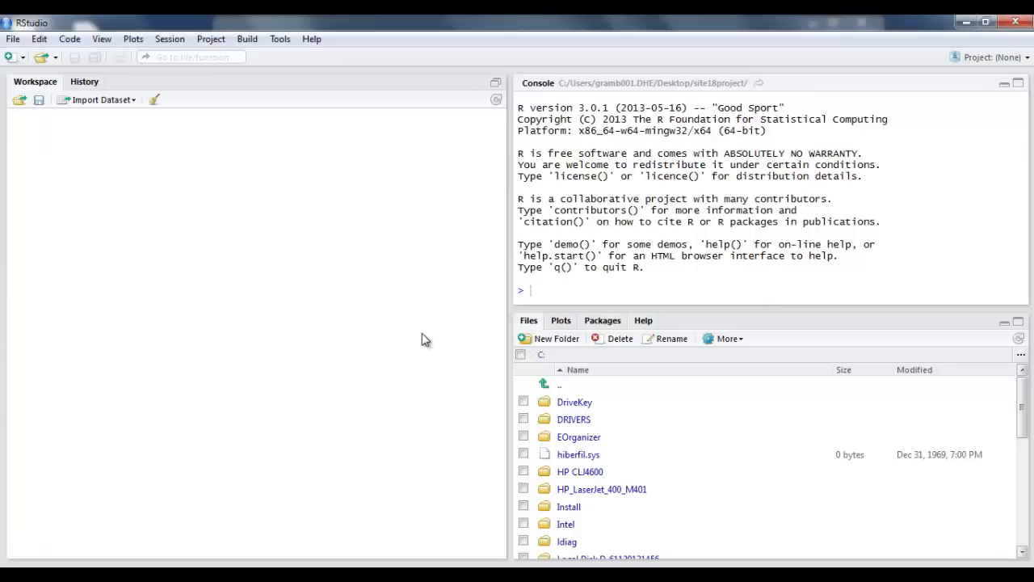
mouse_move(594, 349)
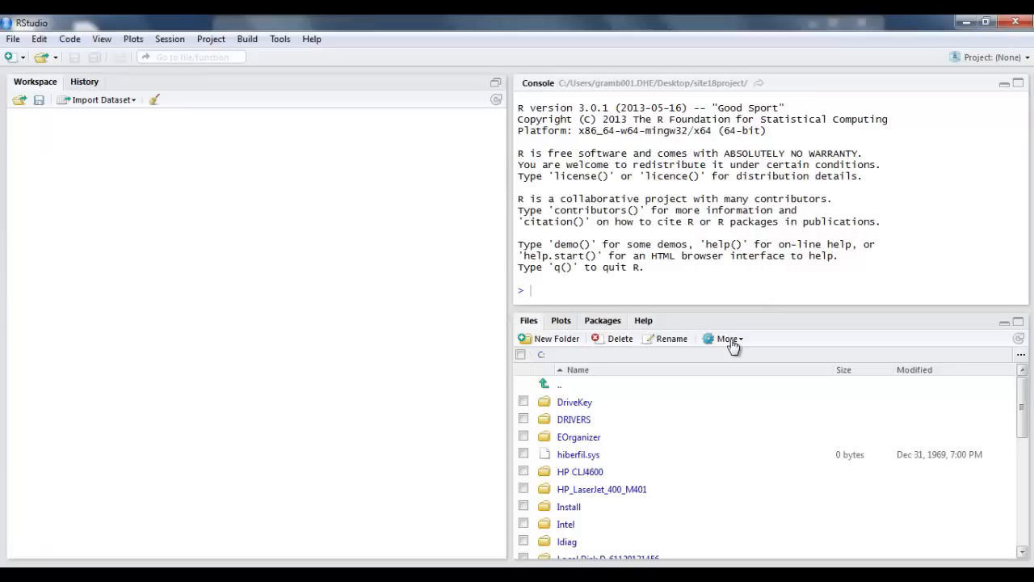
- Navigate the Files pane through Desktop into the site18project folder
click(728, 340)
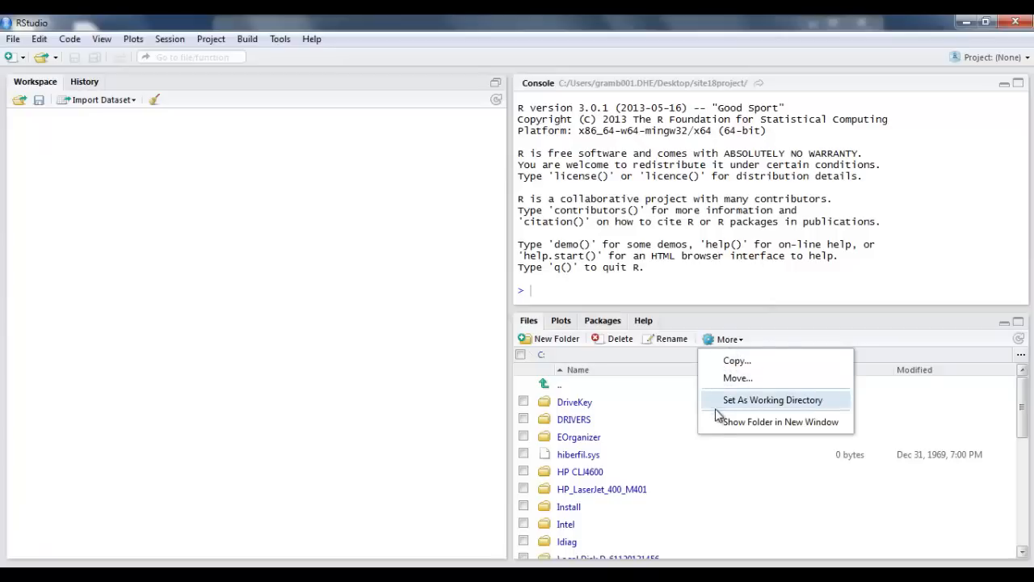
mouse_move(737, 360)
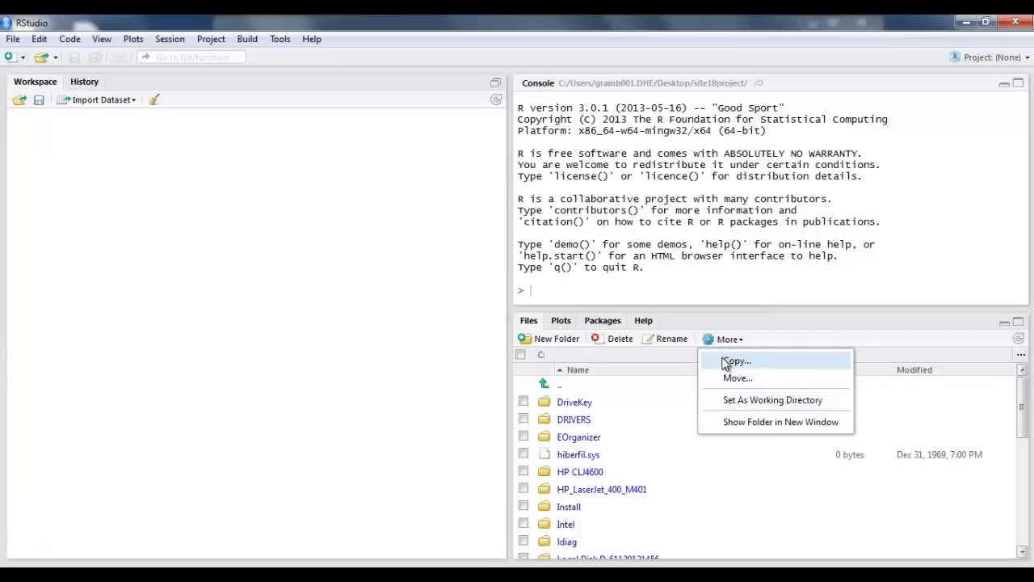
mouse_move(726, 470)
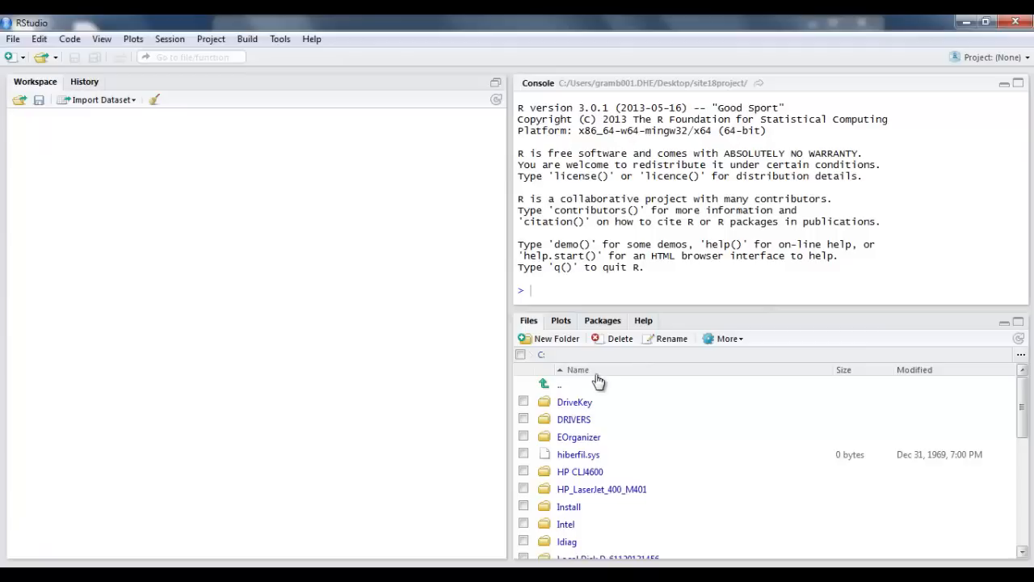
mouse_move(563, 390)
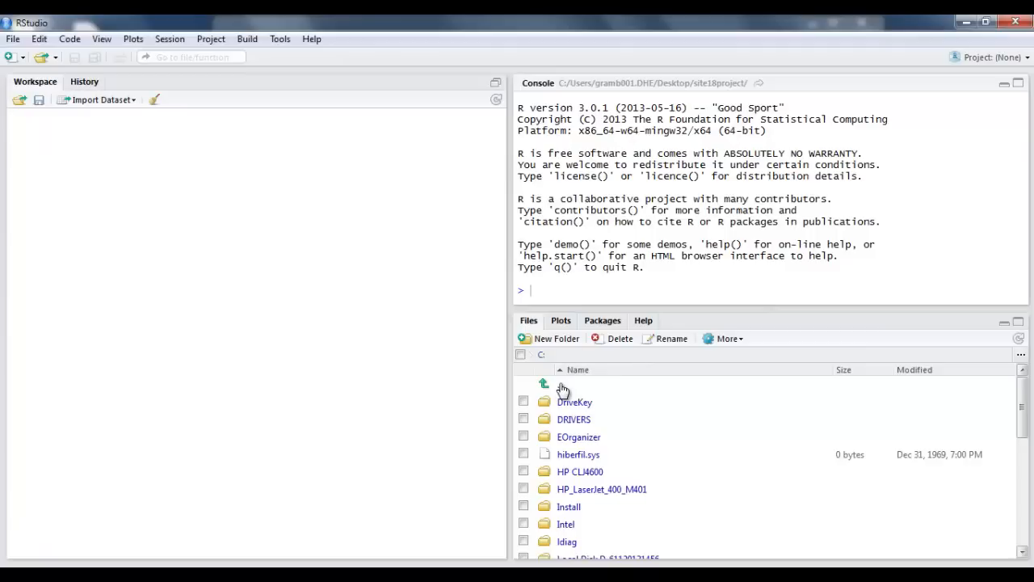
mouse_move(616, 446)
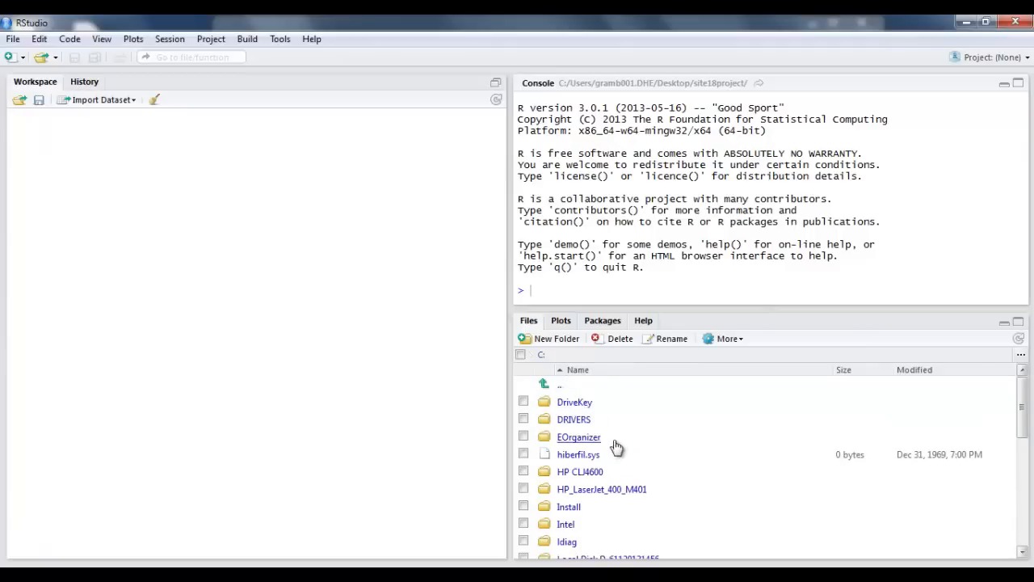
scroll(down, 3)
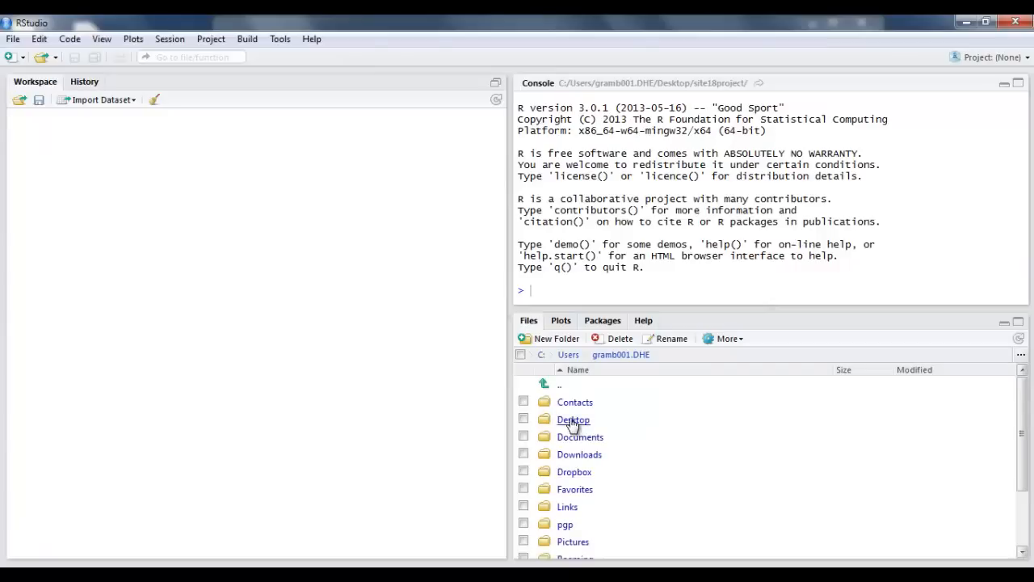
click(572, 421)
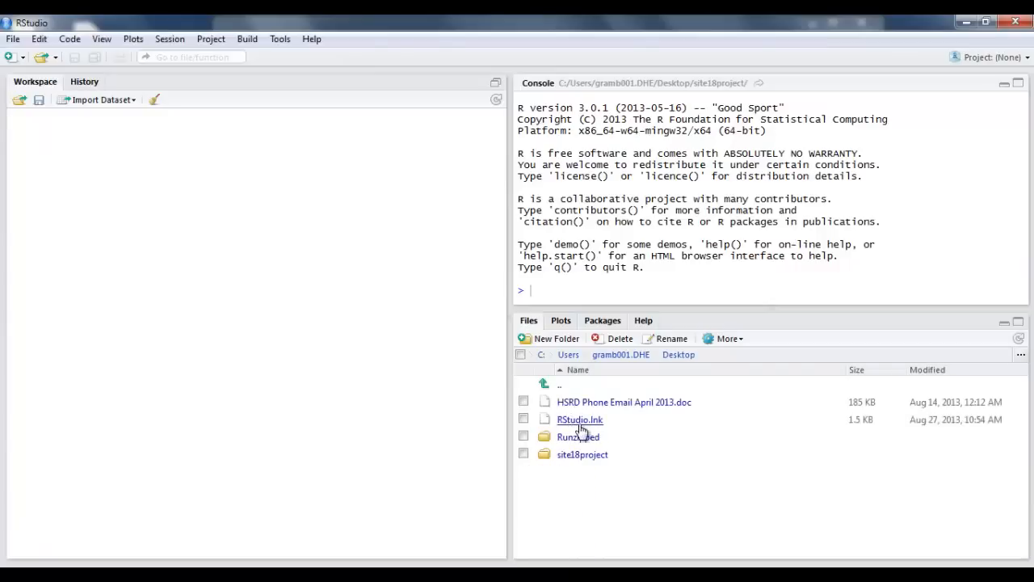
mouse_move(589, 508)
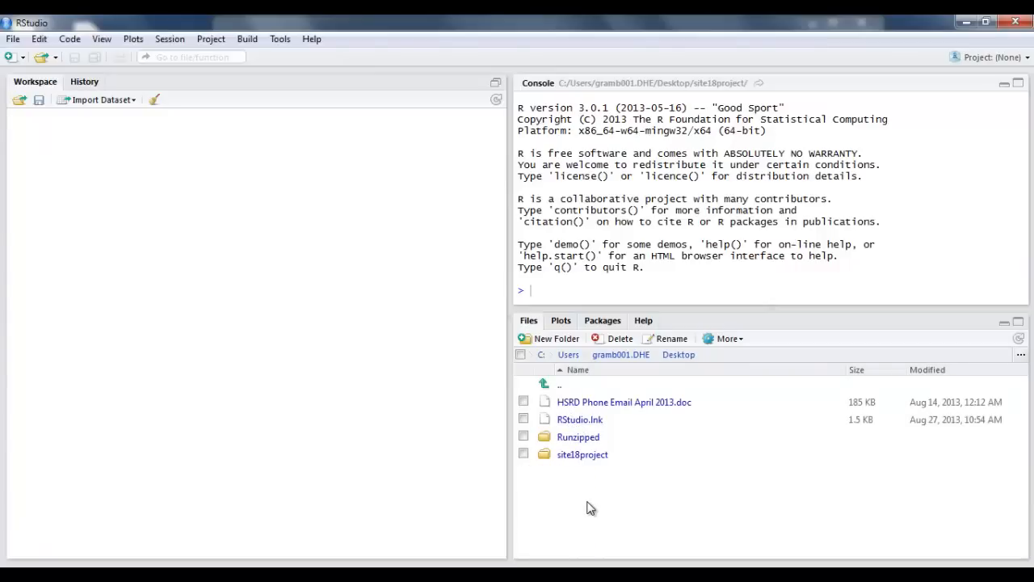
mouse_move(590, 496)
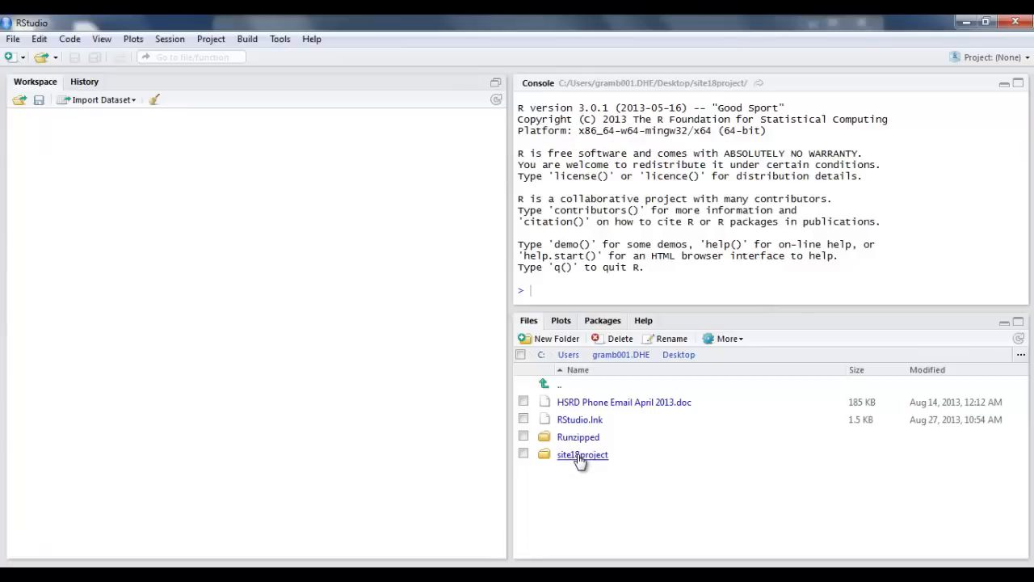
click(582, 454)
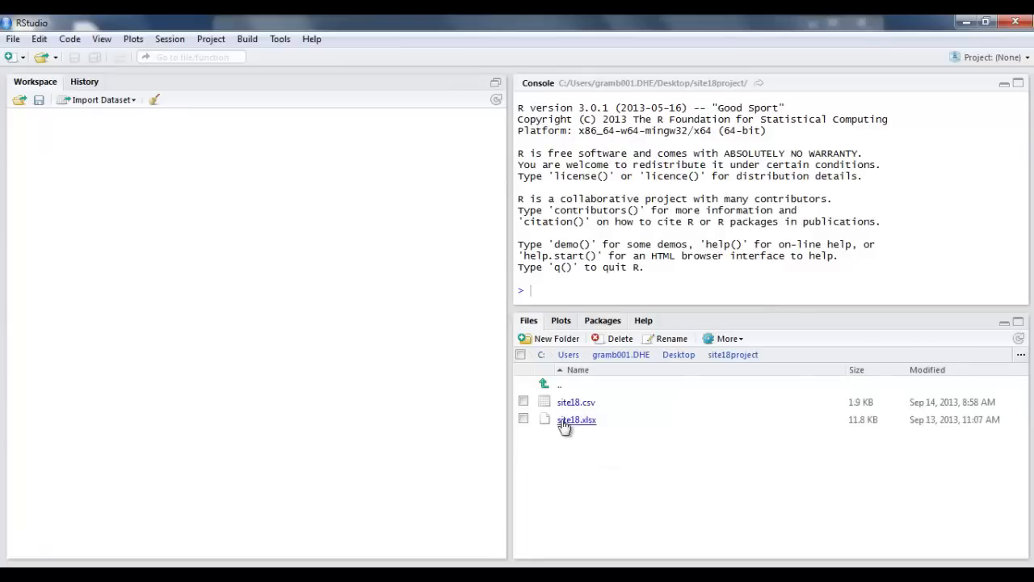
mouse_move(576, 401)
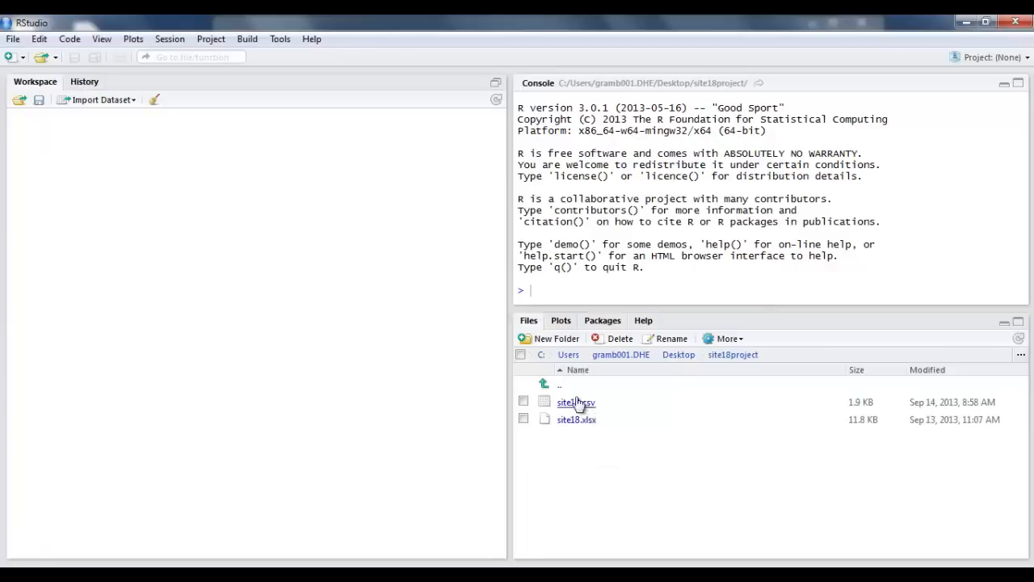
mouse_move(727, 340)
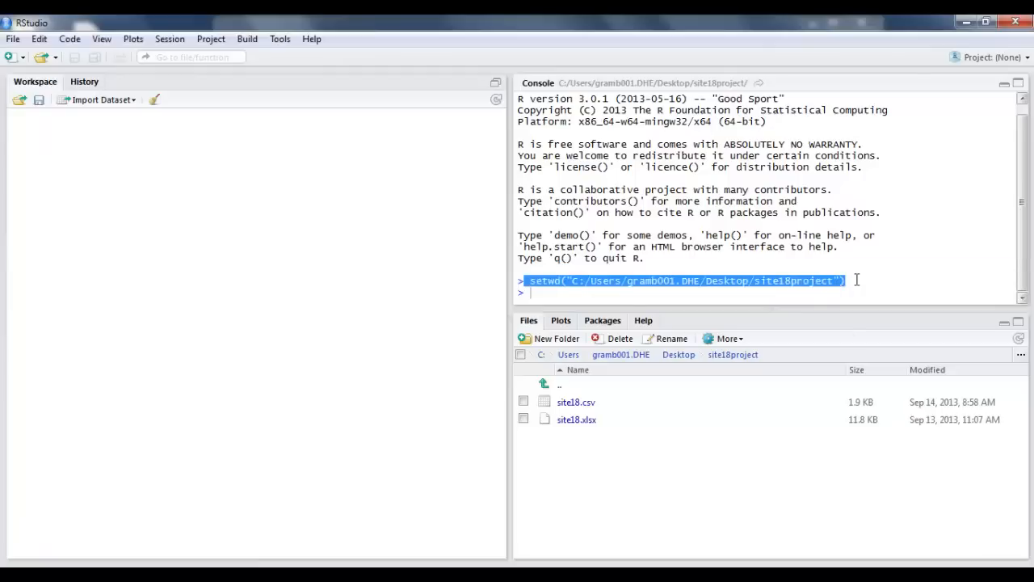
mouse_move(719, 340)
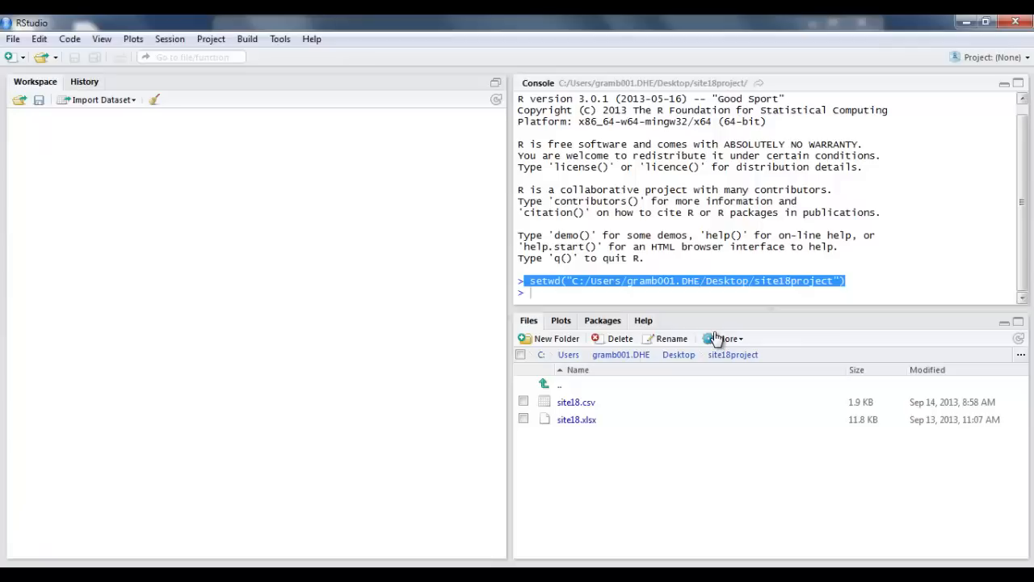
mouse_move(580, 287)
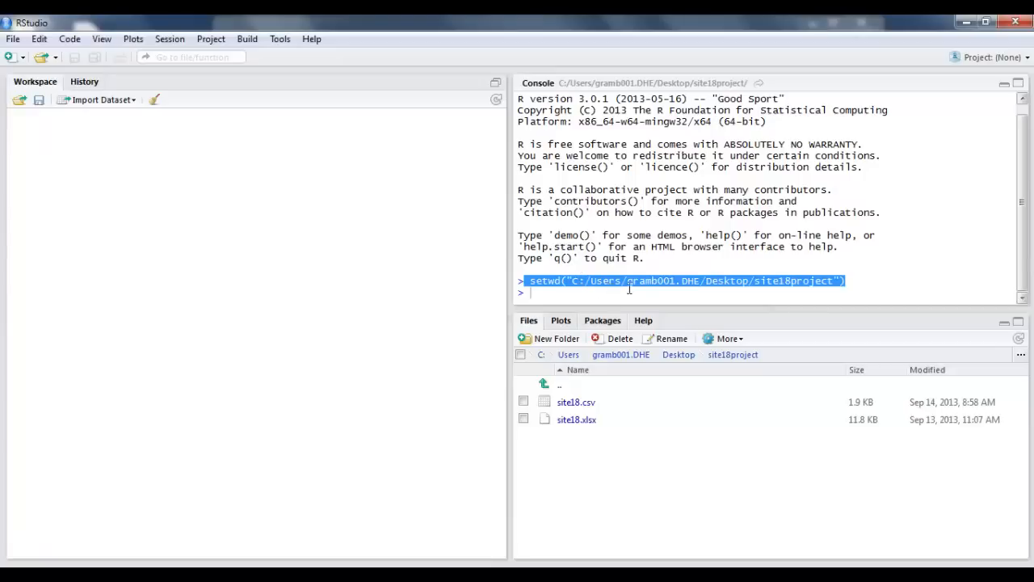
mouse_move(709, 403)
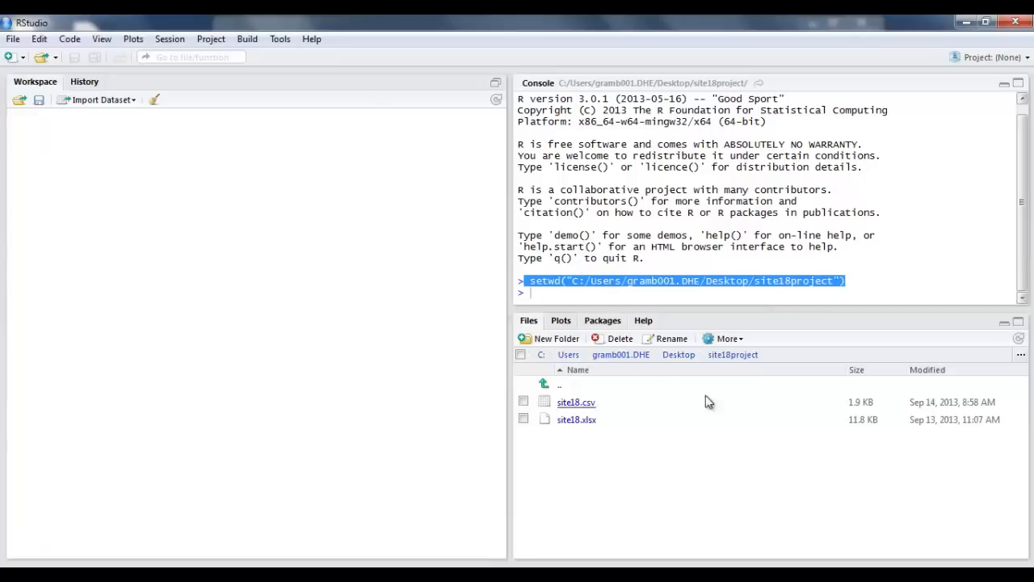
mouse_move(90, 104)
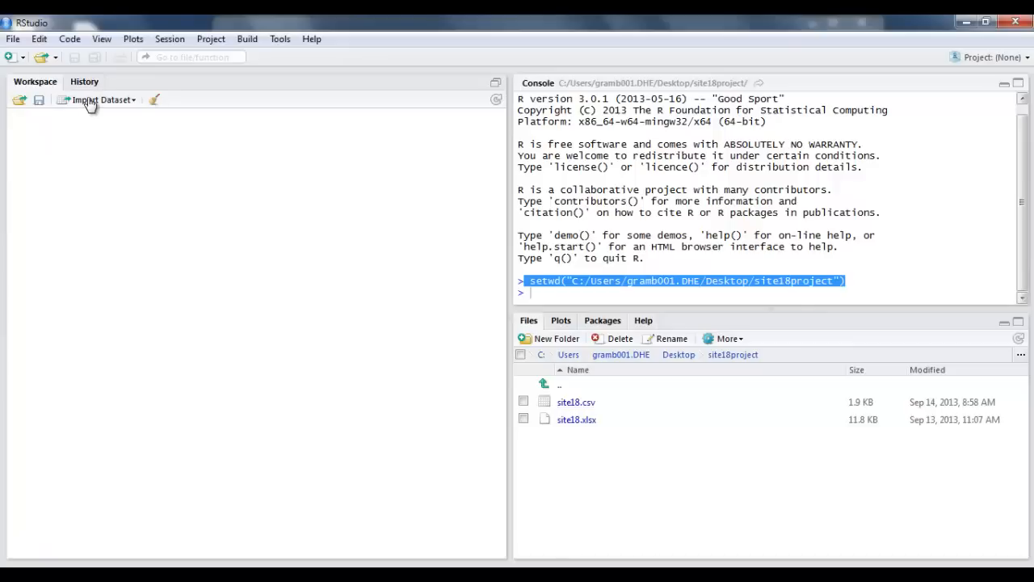
- Bring up the Import Dataset choices in the Workspace pane
click(100, 100)
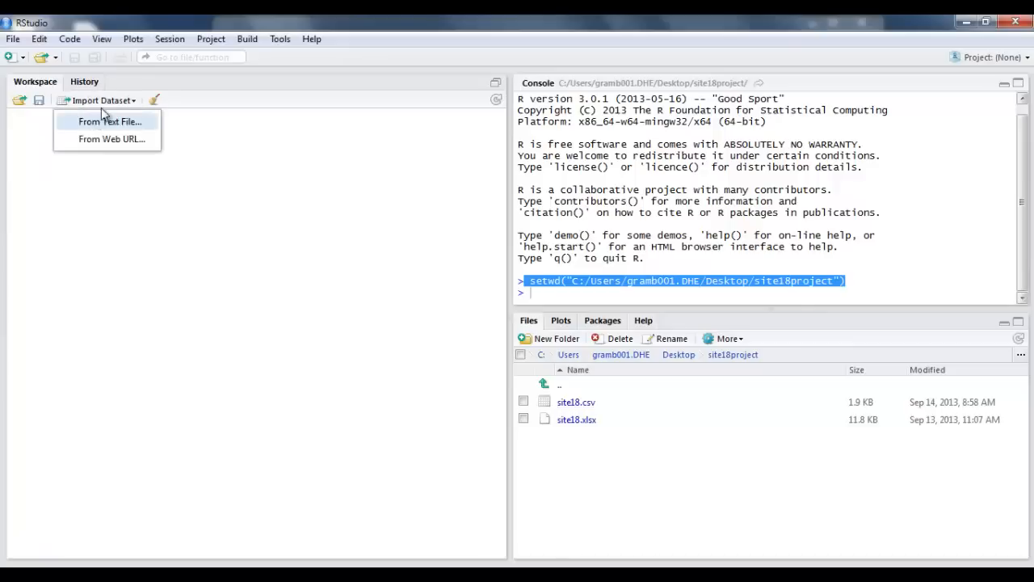
mouse_move(110, 139)
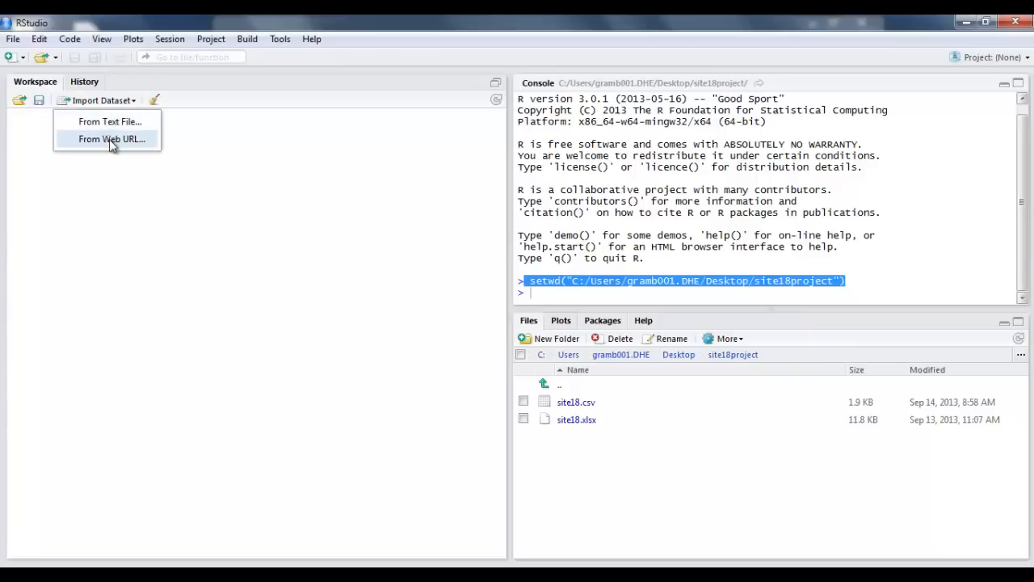
mouse_move(109, 122)
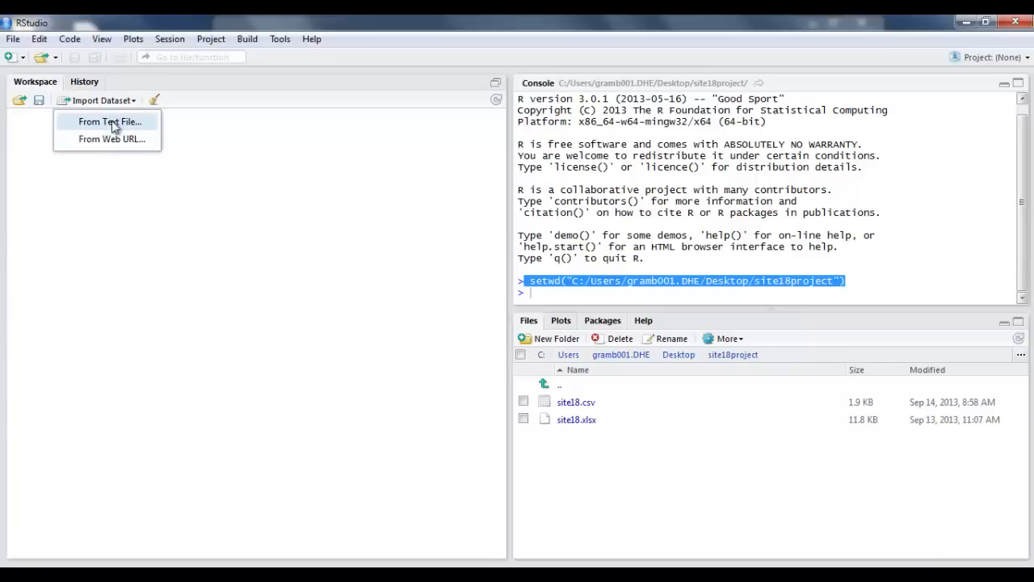
- Choose From Text File and load site18.csv into the import preview
click(110, 121)
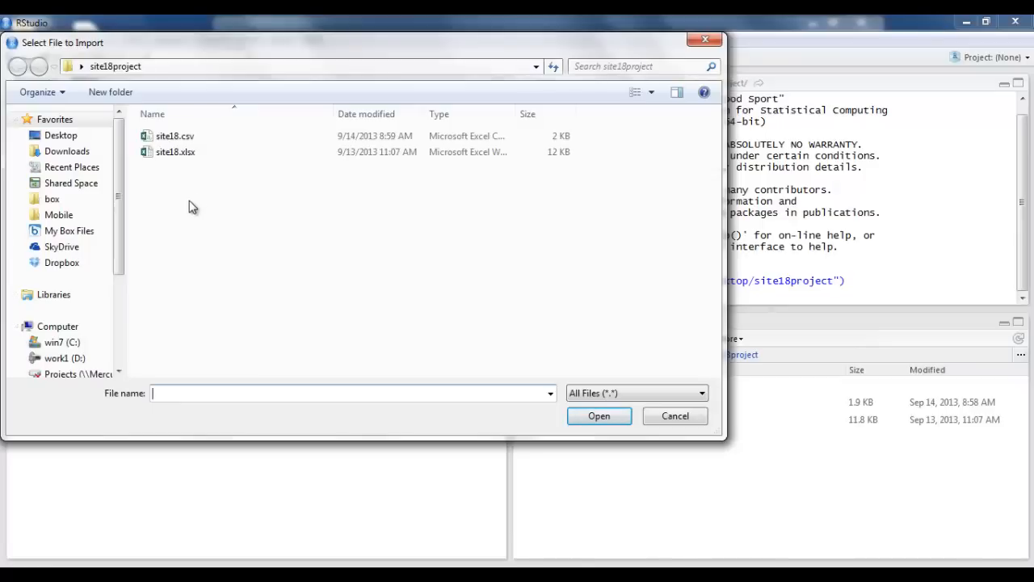
click(175, 136)
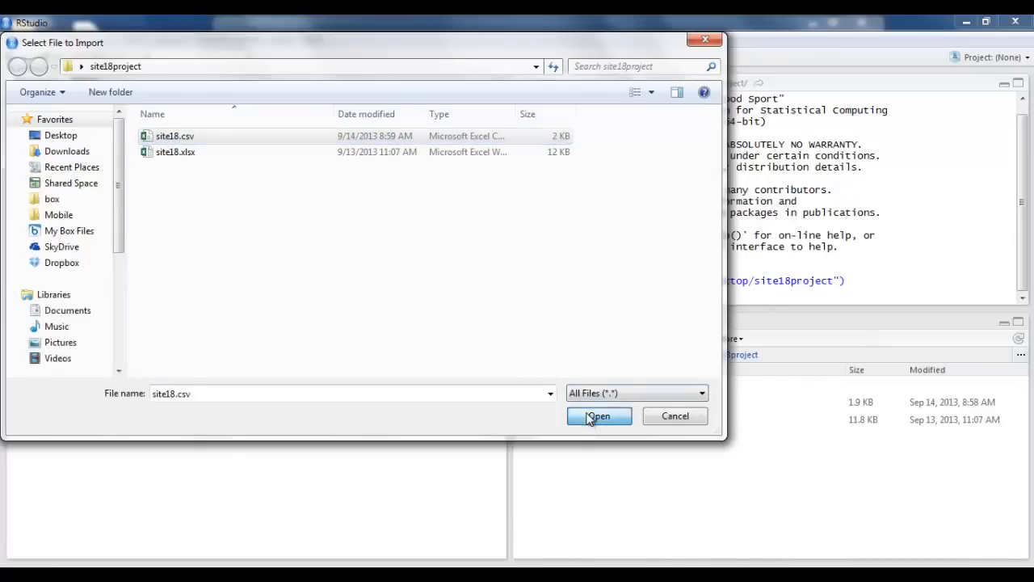
click(598, 417)
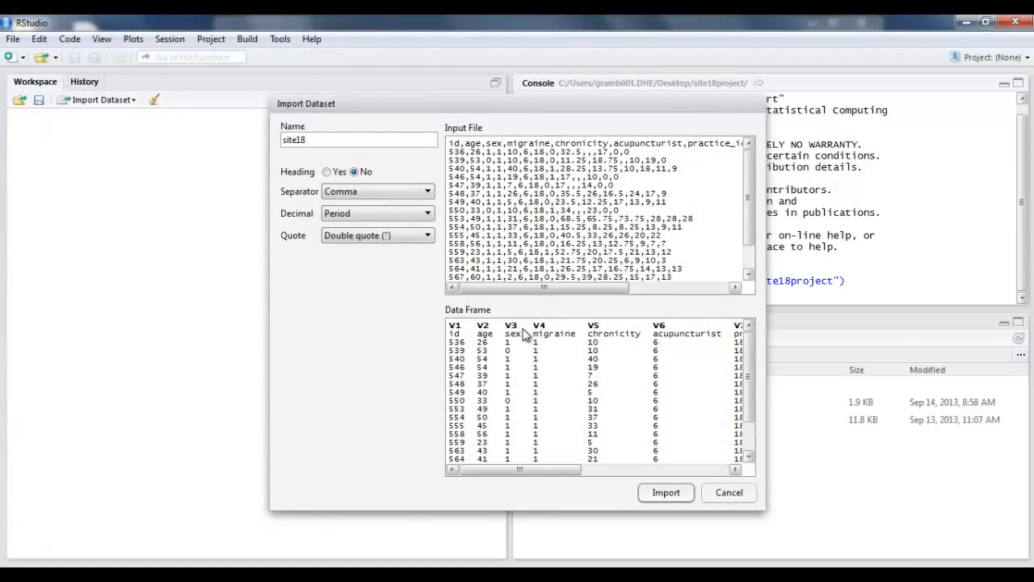
mouse_move(459, 126)
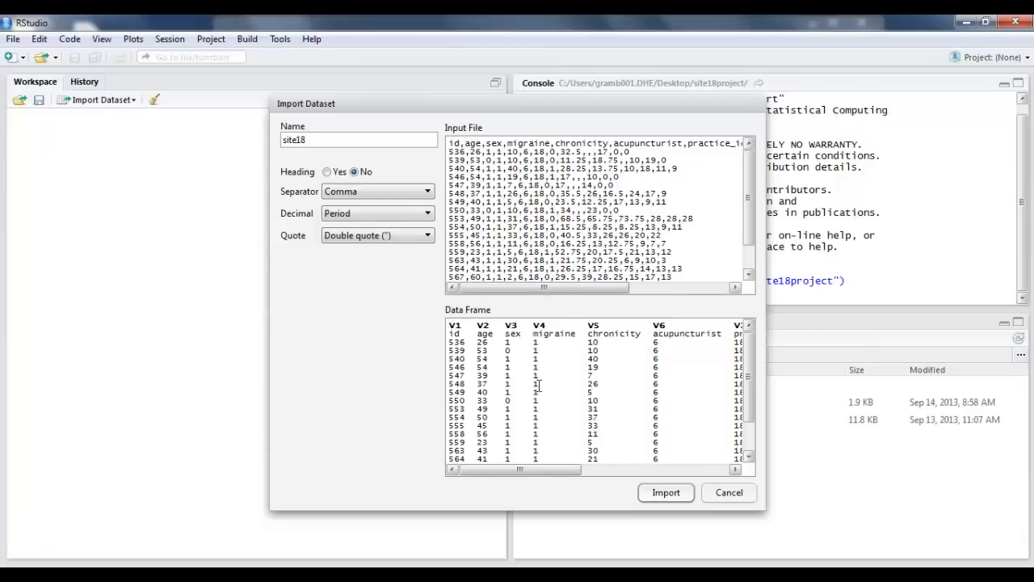
mouse_move(568, 349)
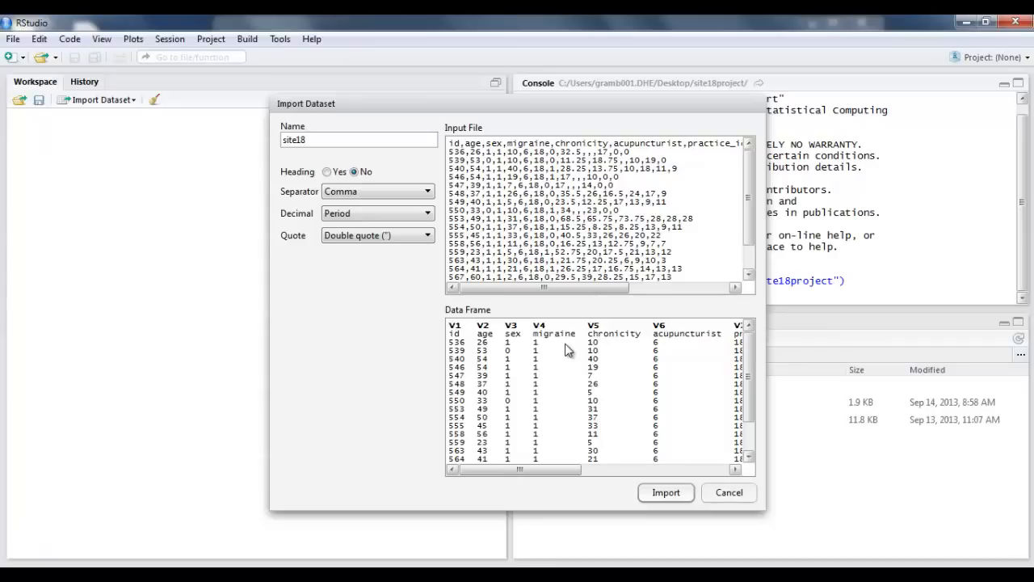
mouse_move(446, 345)
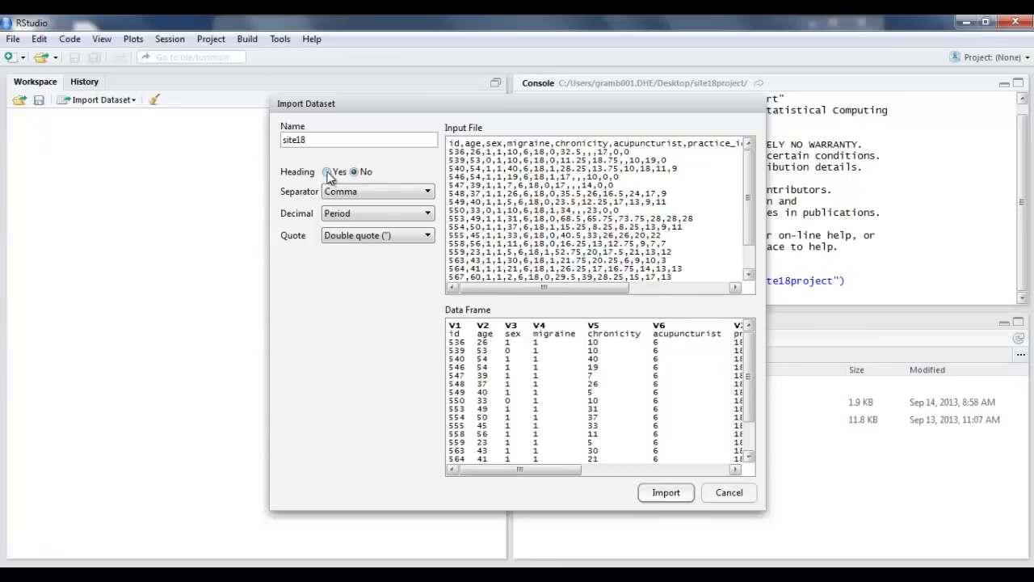
- Import site18.csv with Heading Yes as the data frame site18
click(326, 171)
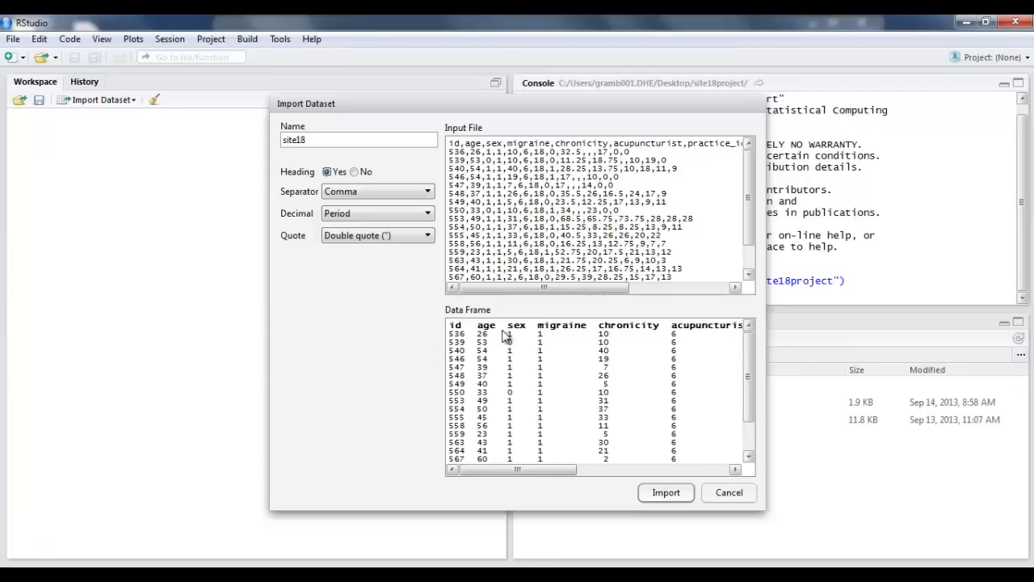
mouse_move(391, 191)
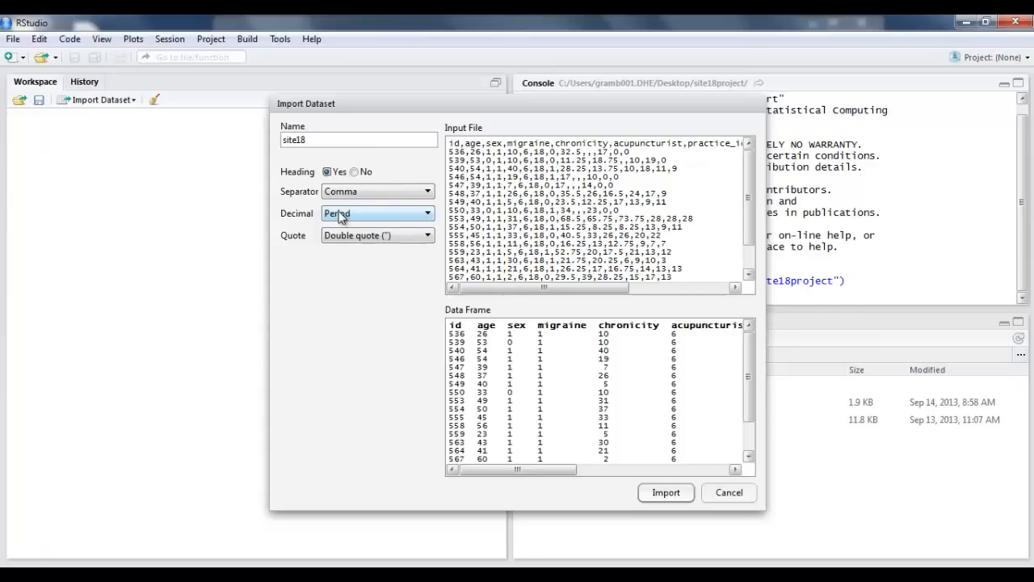
mouse_move(359, 213)
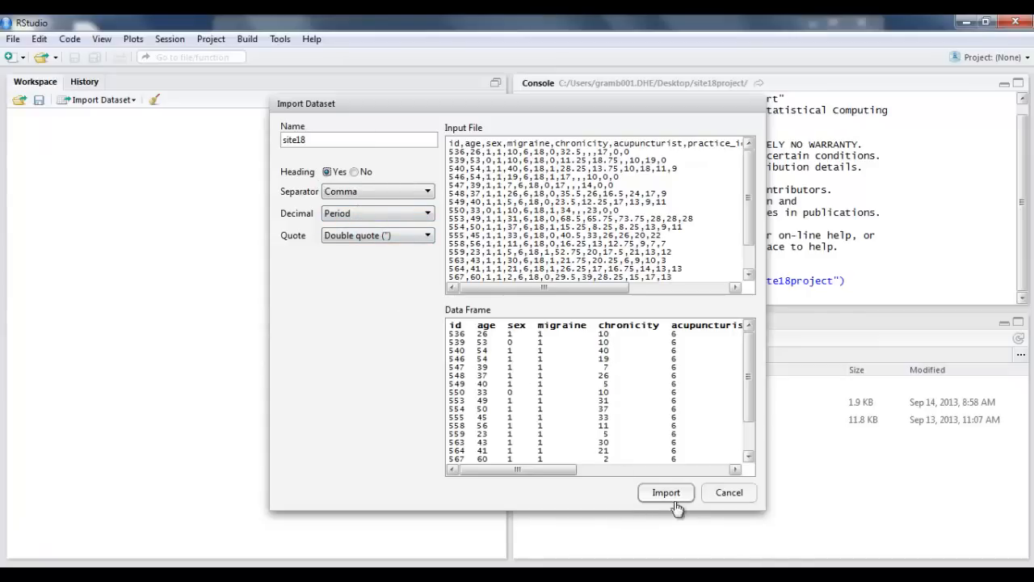
click(666, 491)
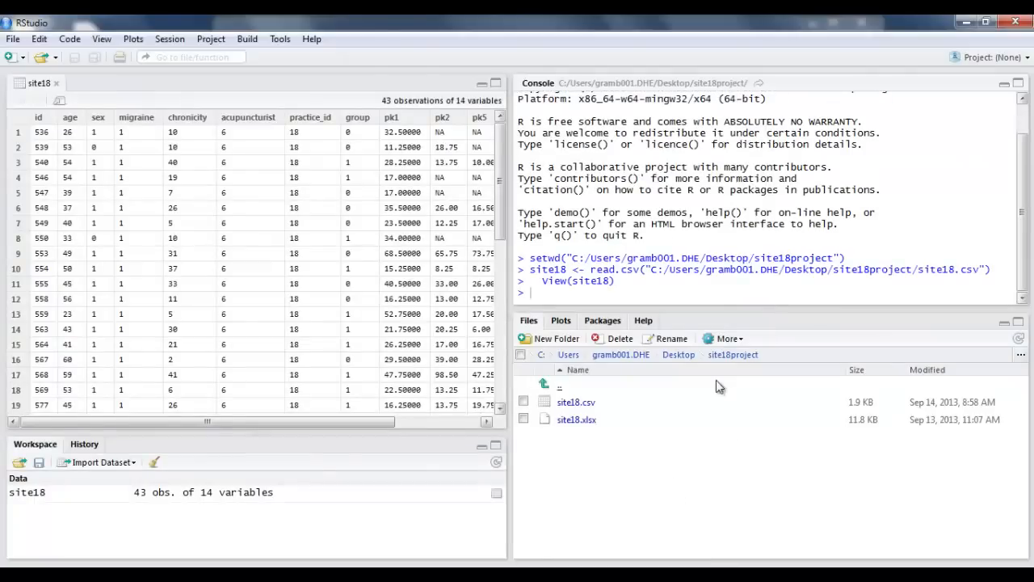
mouse_move(72, 67)
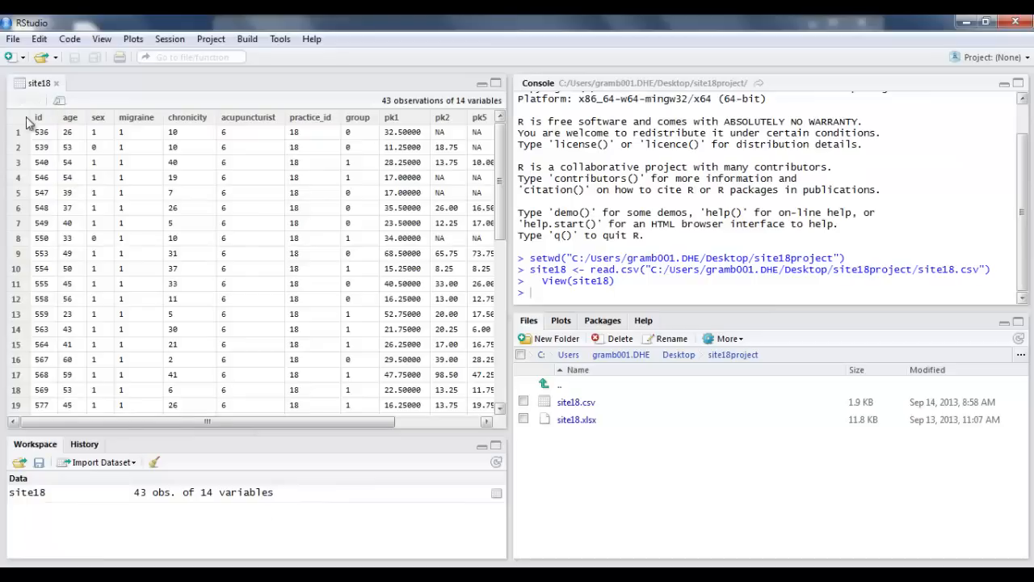
mouse_move(396, 396)
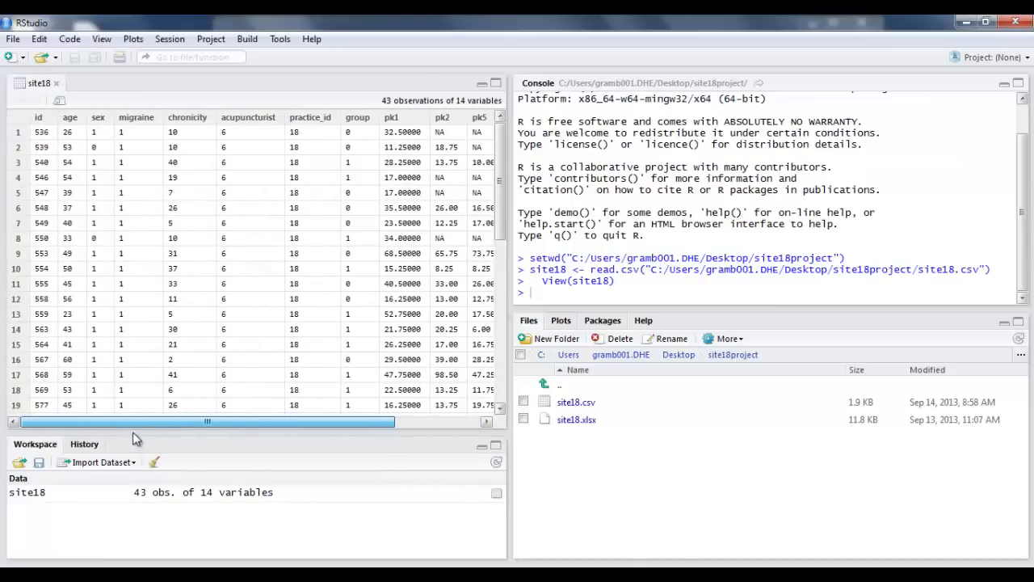
scroll(right, 3)
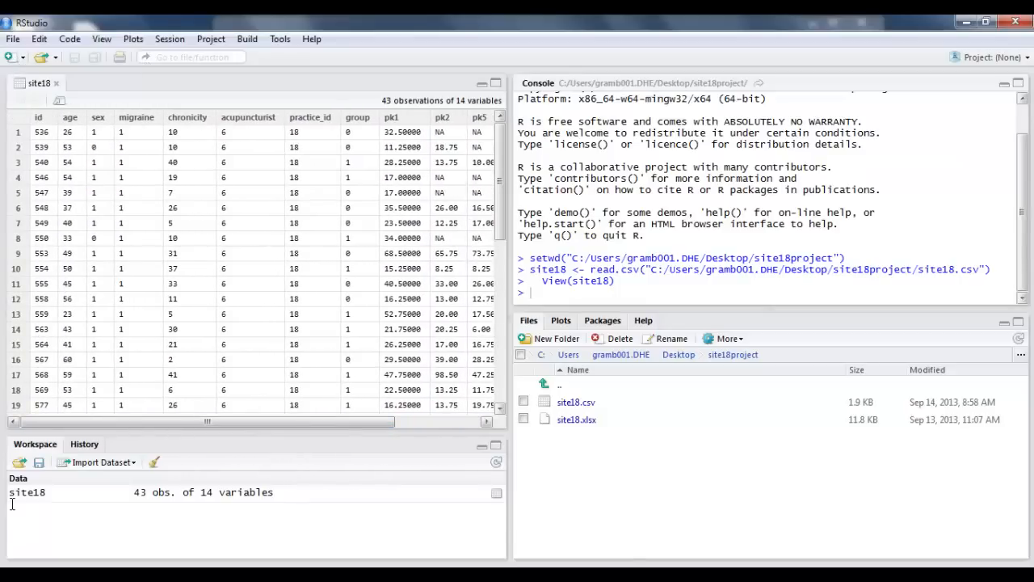
mouse_move(52, 492)
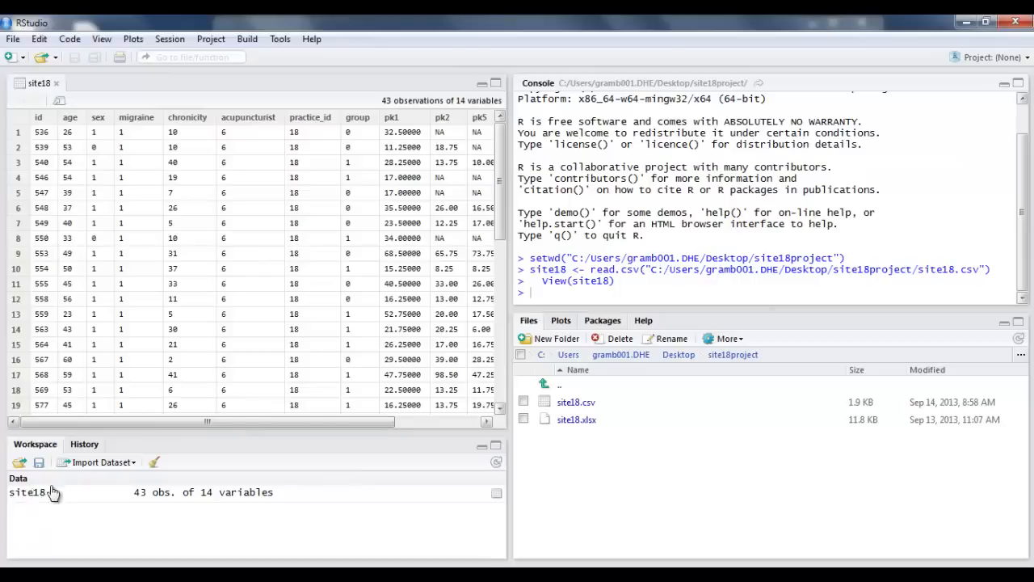
mouse_move(159, 499)
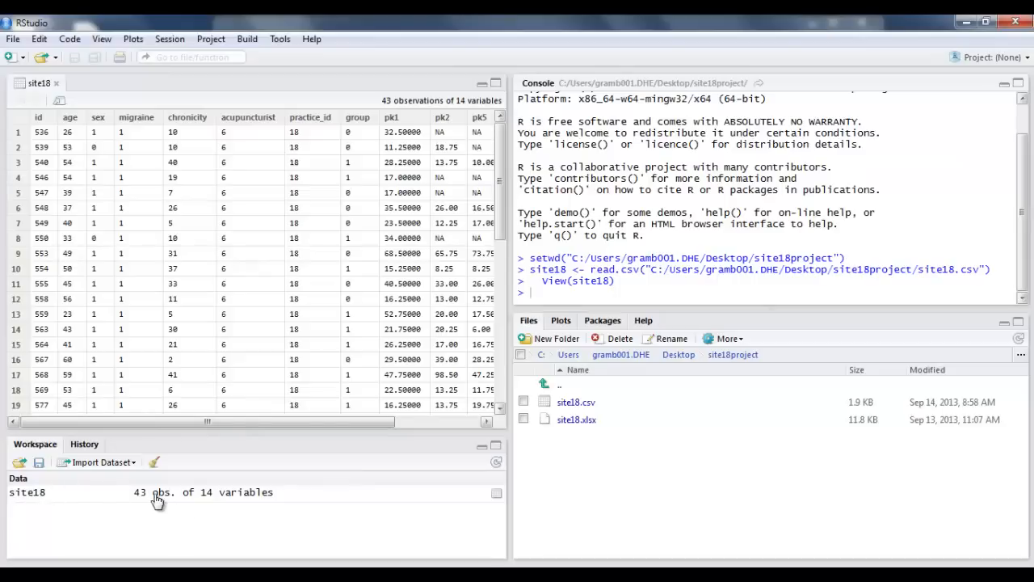
mouse_move(213, 503)
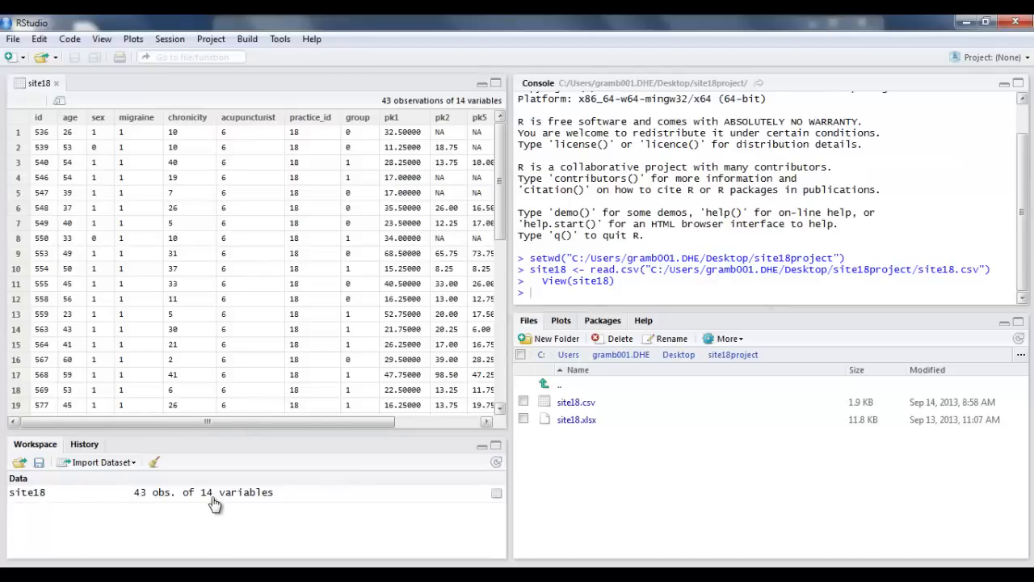
mouse_move(298, 358)
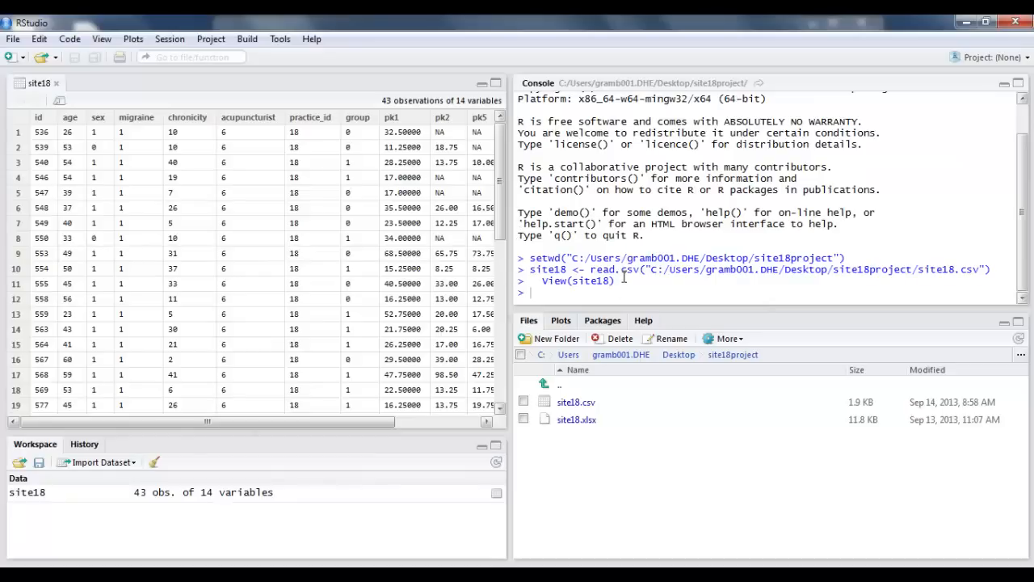
double_click(557, 268)
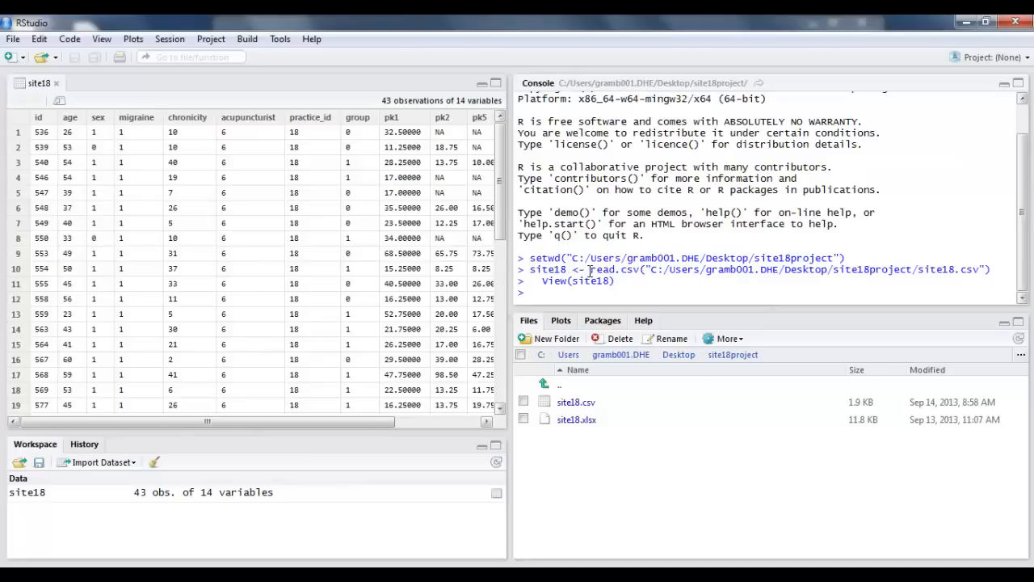
double_click(614, 268)
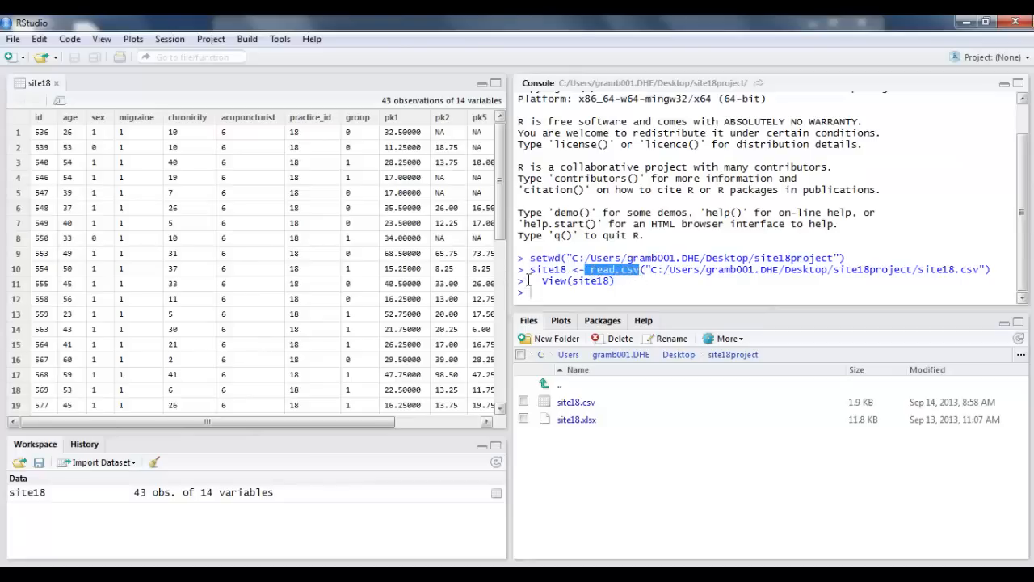
double_click(580, 281)
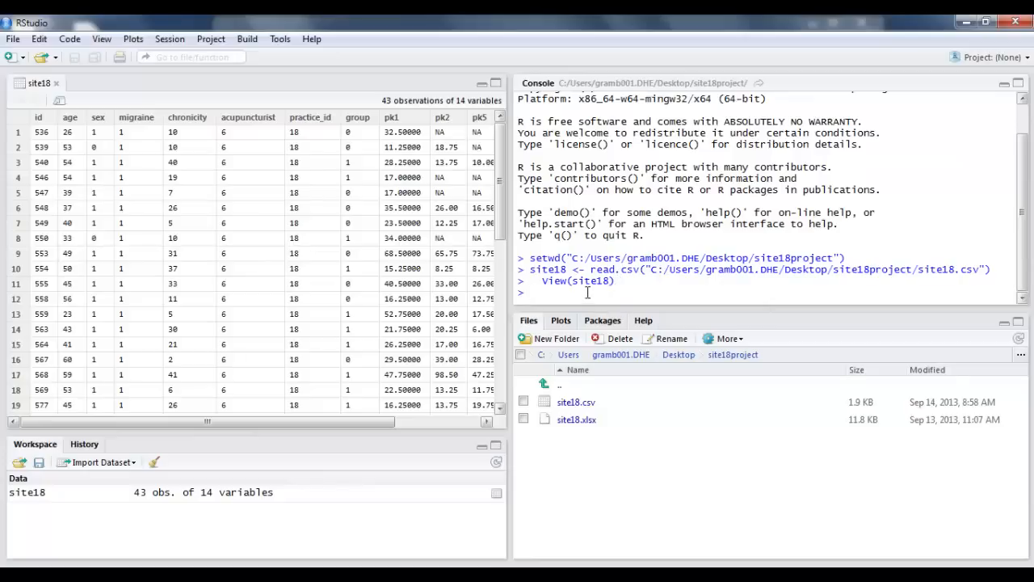
- Run str(site18) to list its 43 observations of 14 variables with types
text(str)
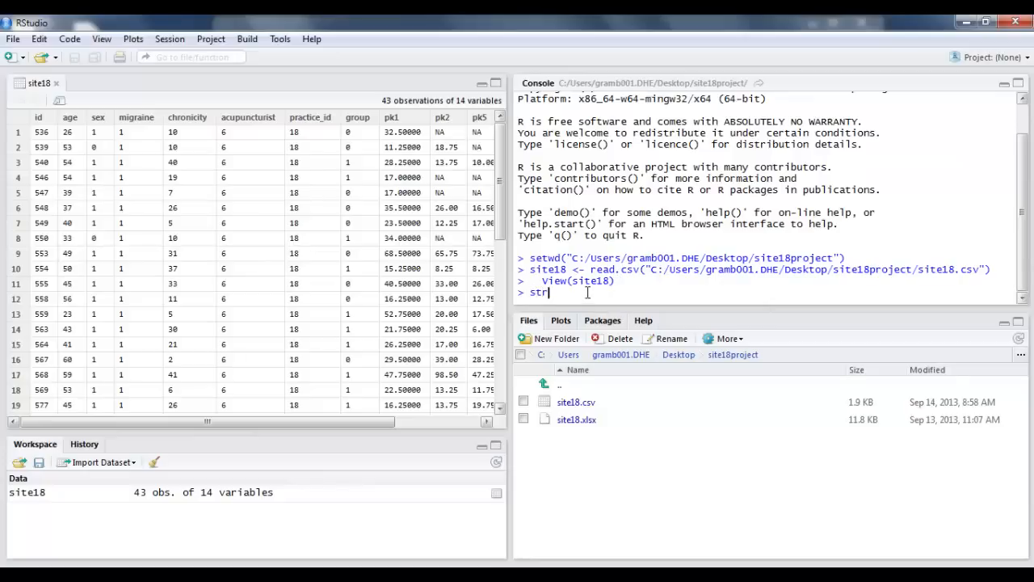
text((si)
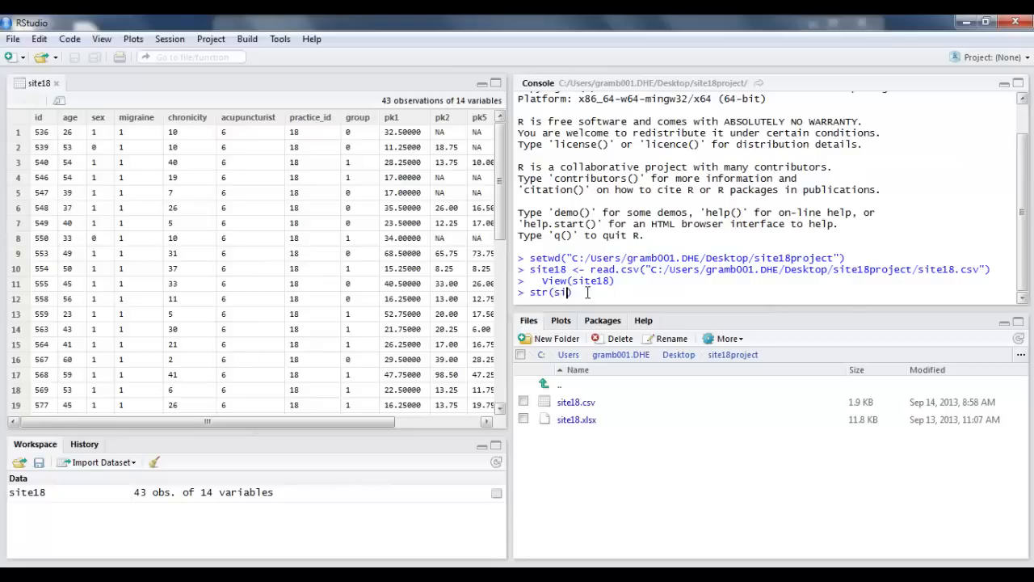
text(te18))
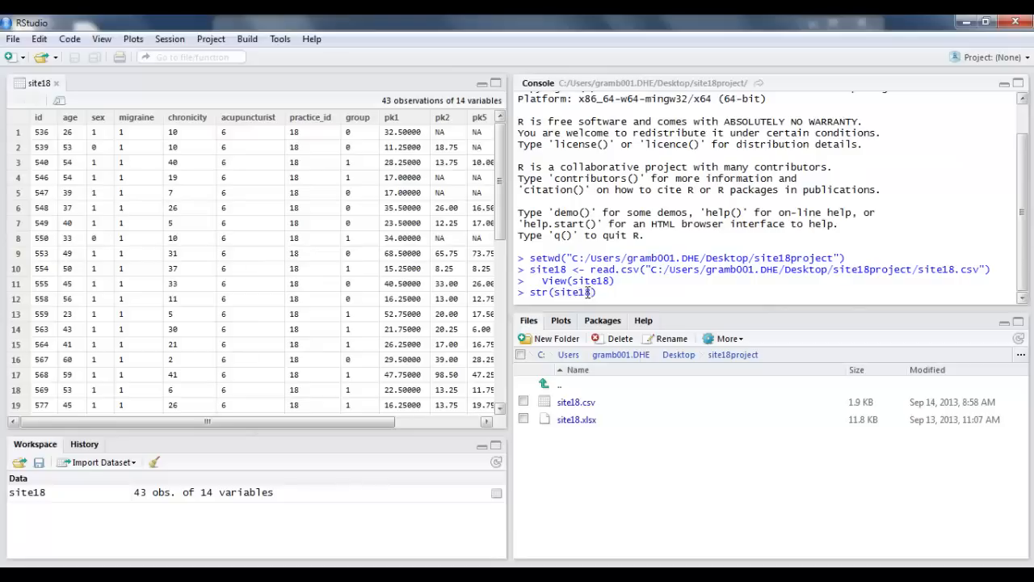
key(Return)
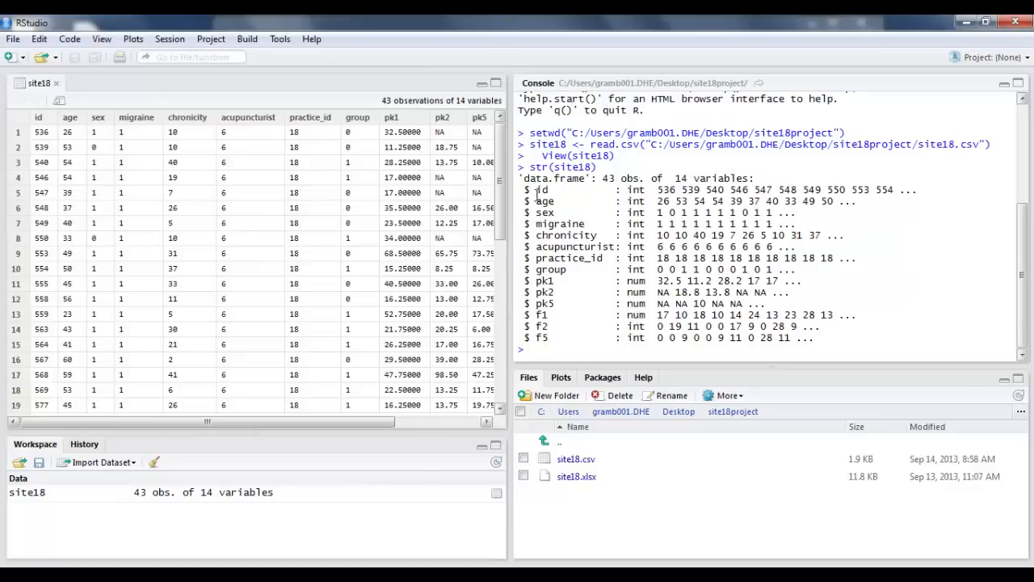
mouse_move(601, 287)
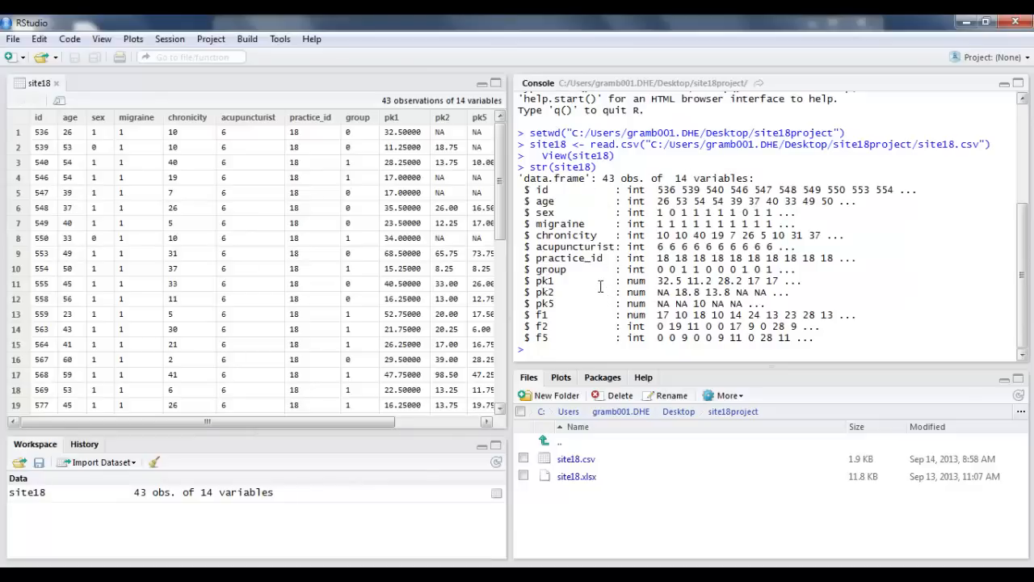
- Run summary(site18) to show min, quartiles, median, mean, max and NA counts per variable
text(summary)
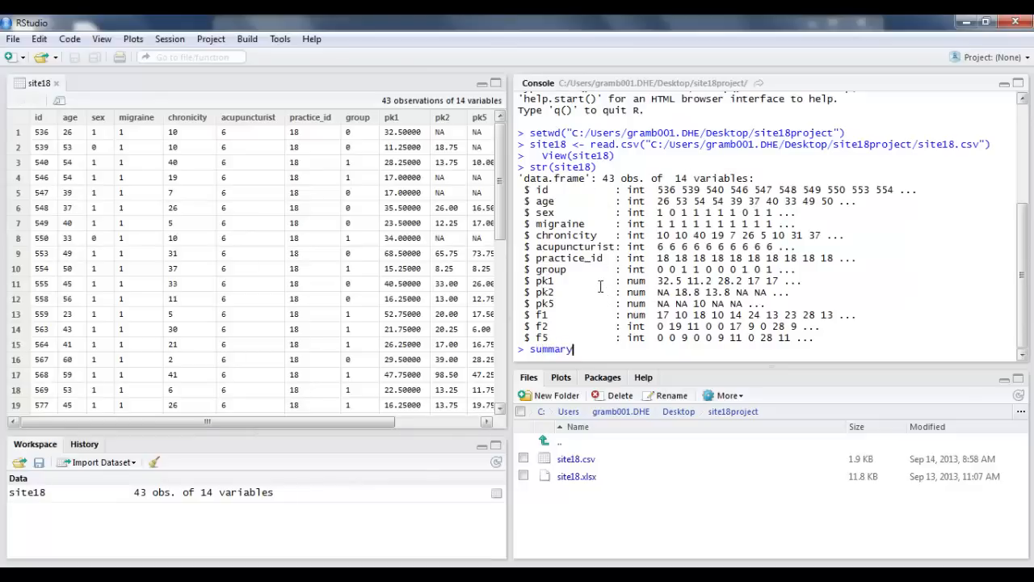
text((si)
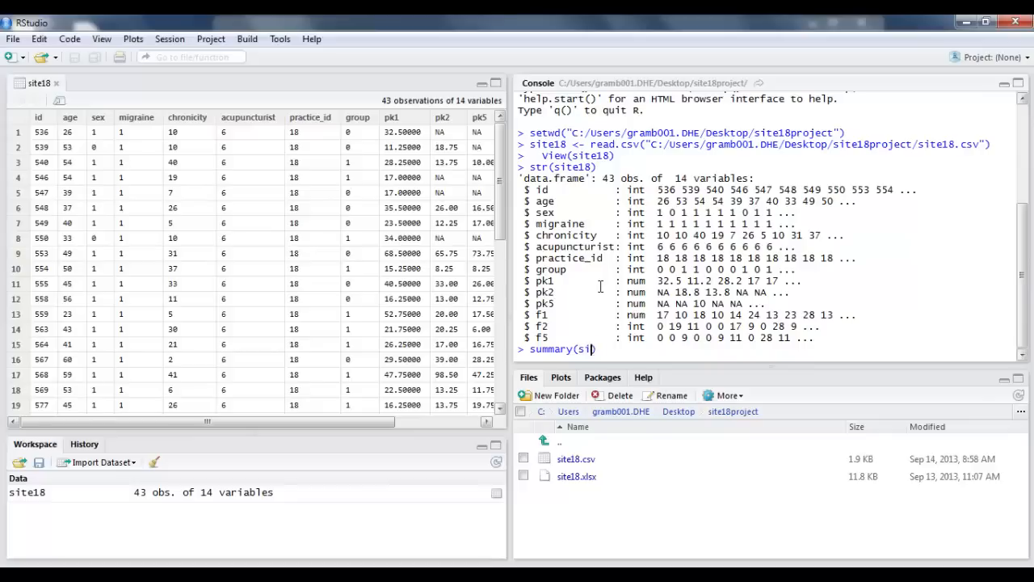
text(te18))
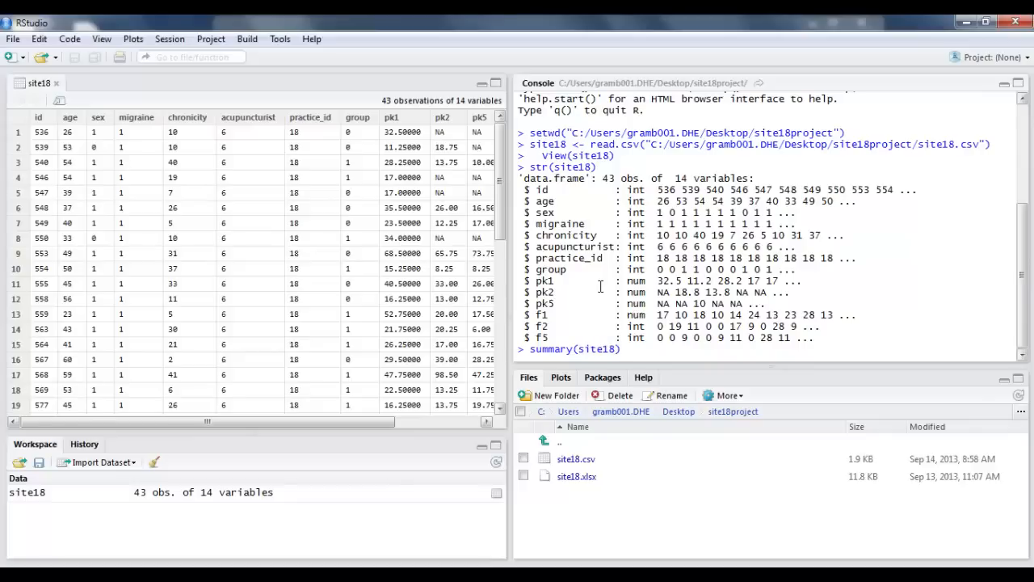
key(Return)
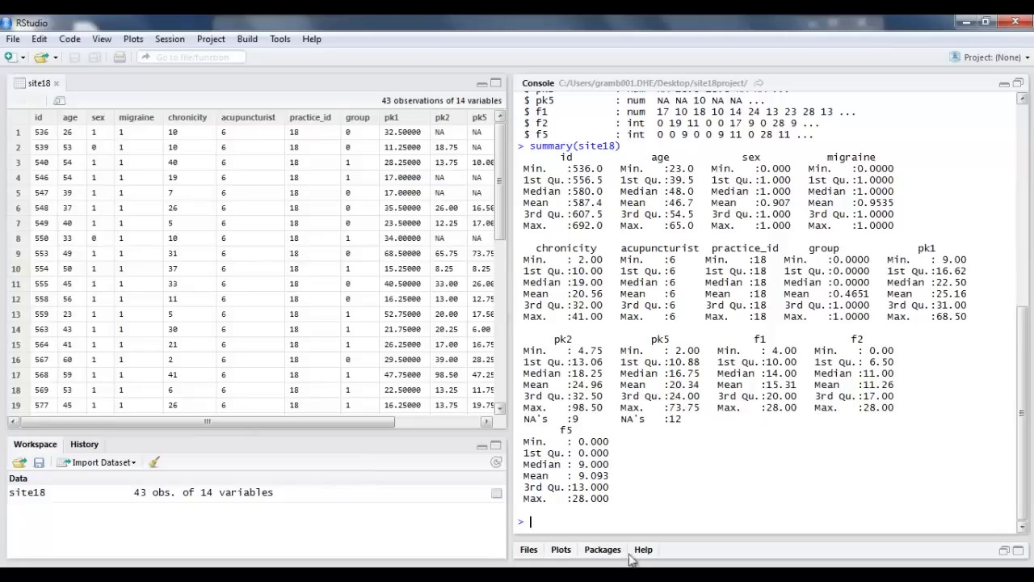
- Restore the Files pane and select the earlier setwd, read.csv, View and str commands in the console
click(528, 549)
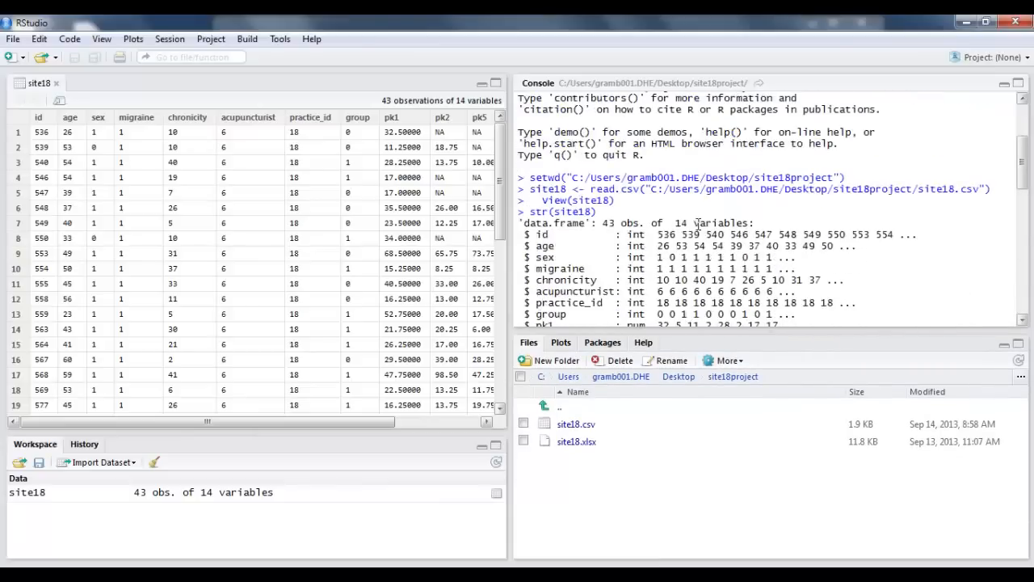
drag(533, 176, 595, 211)
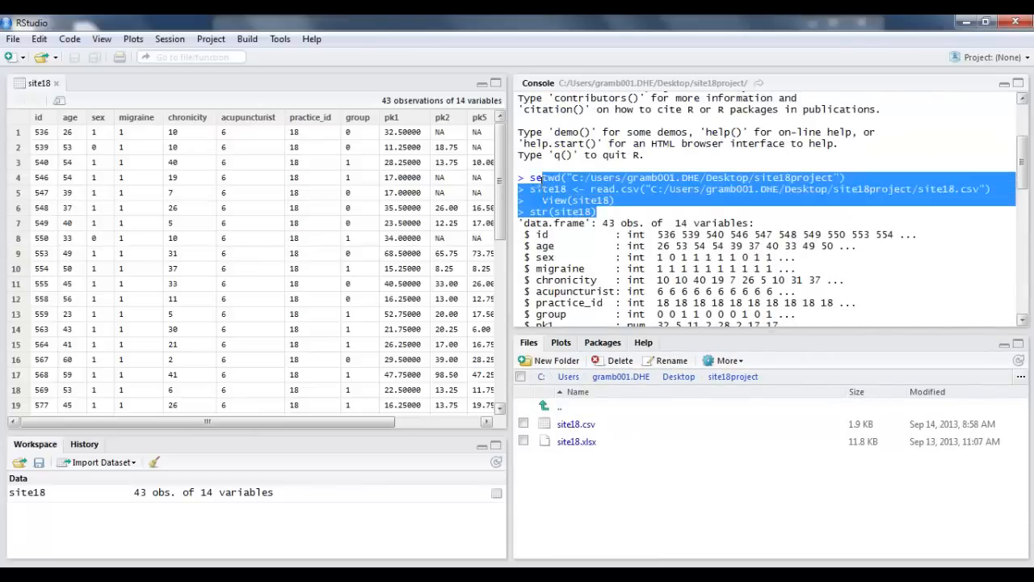